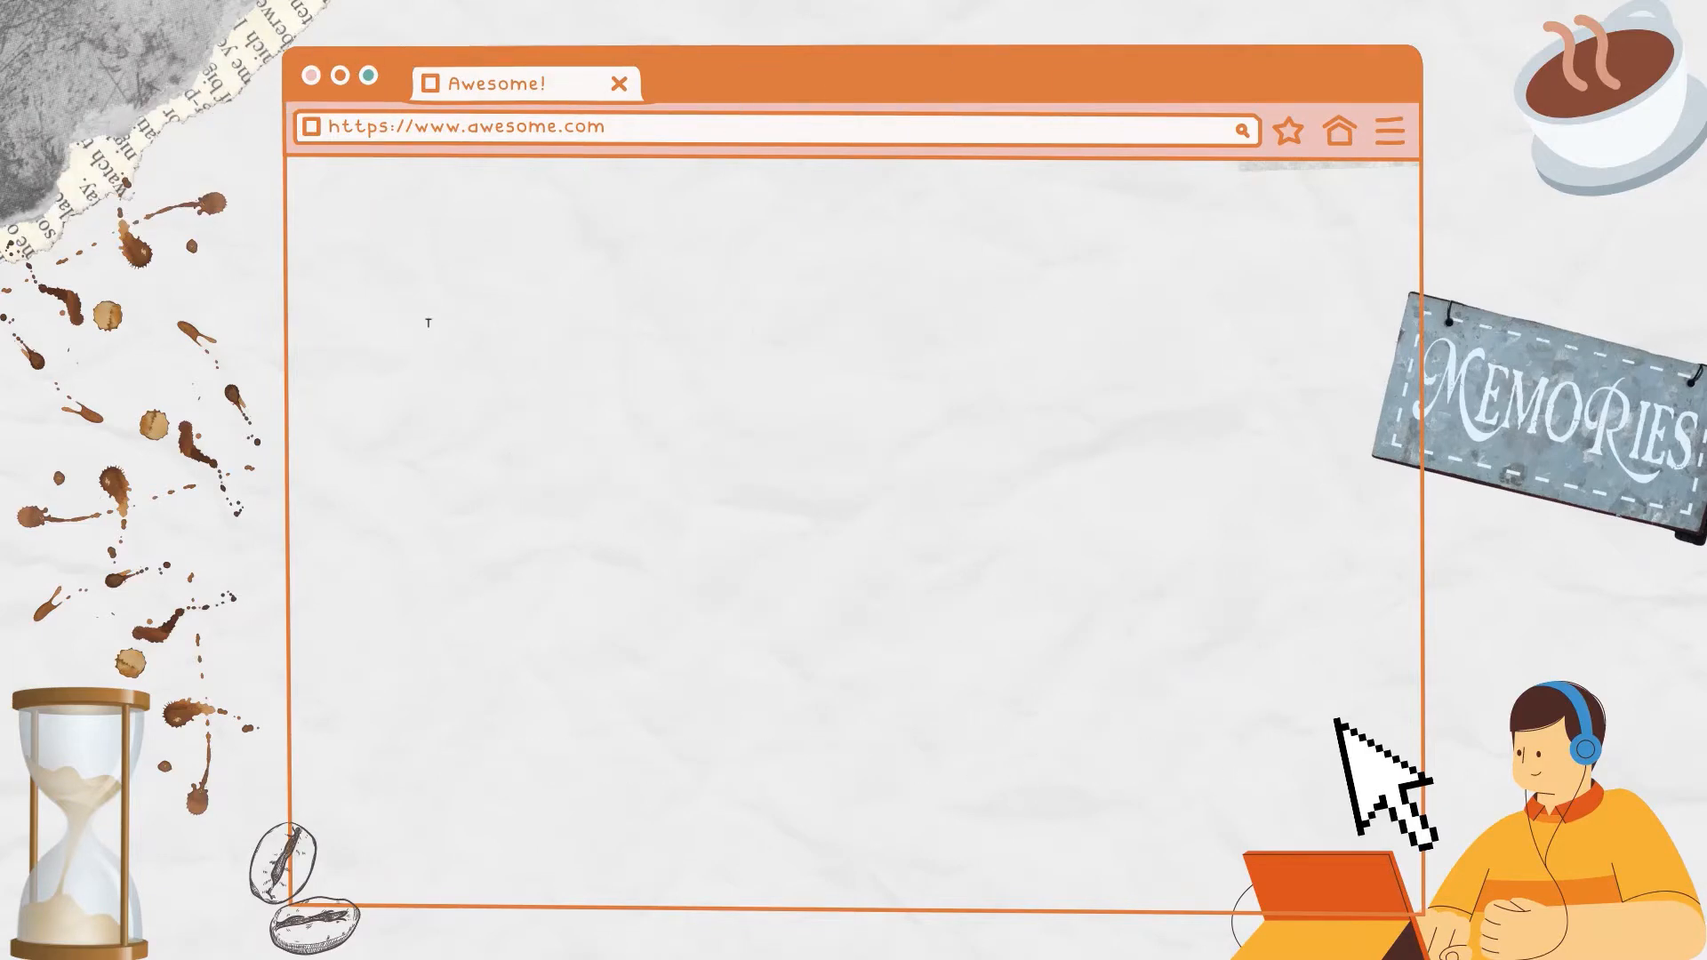
text(Pe)
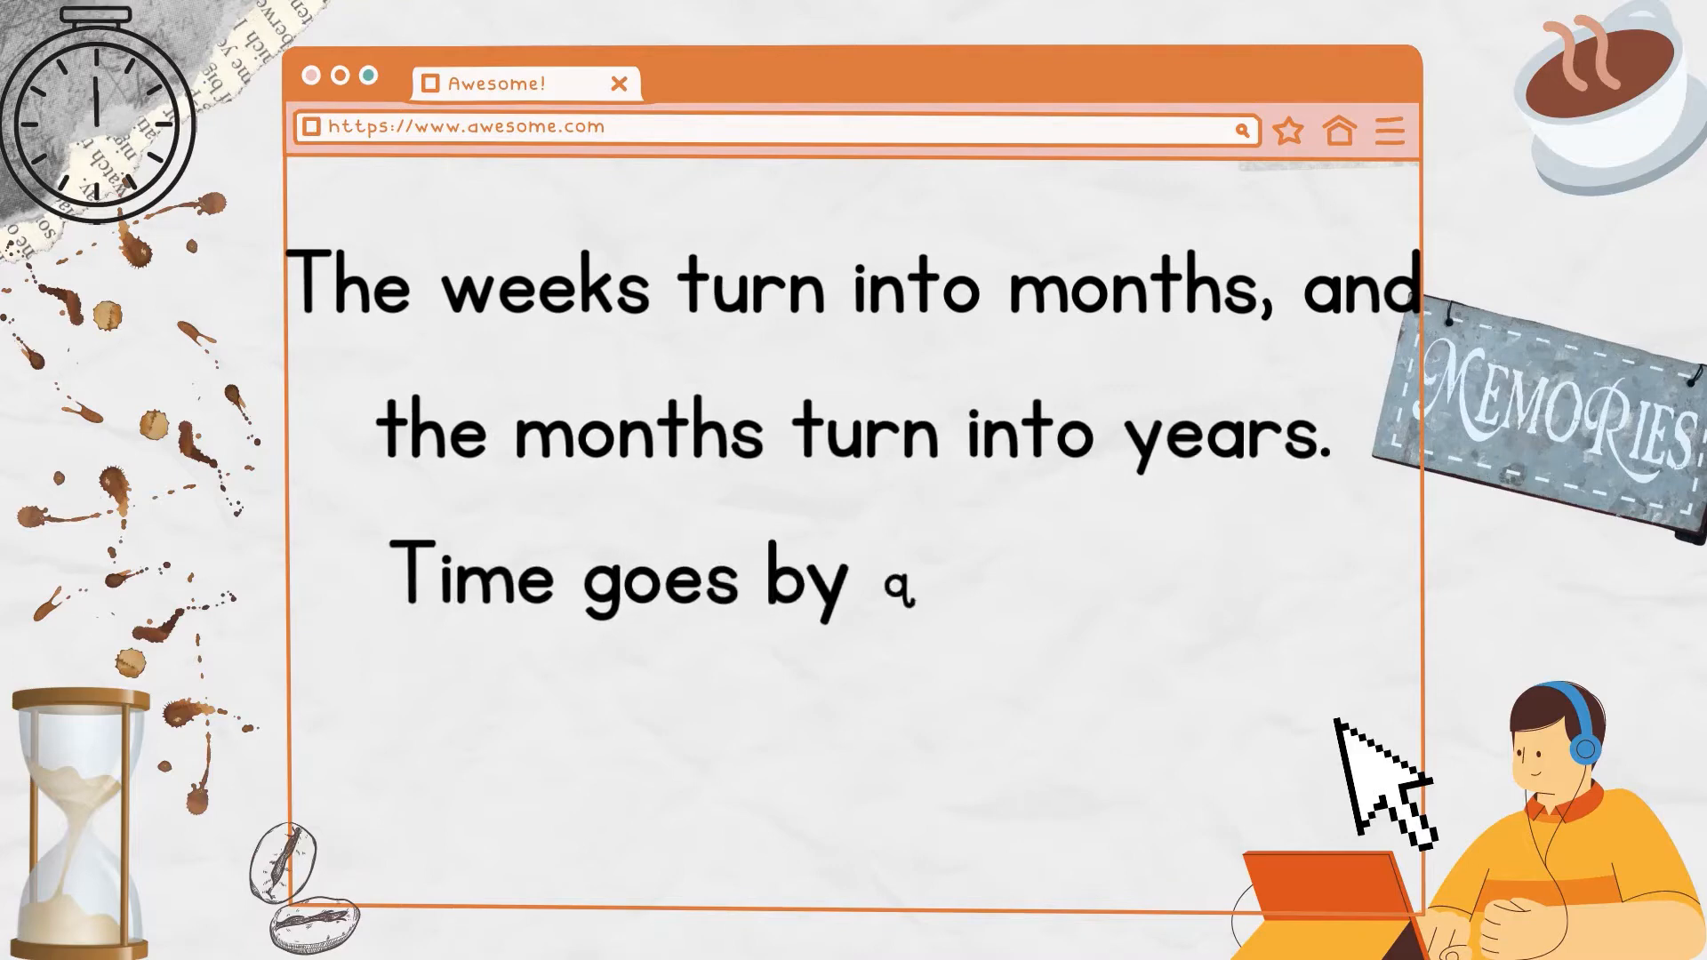
text(quite quickly.)
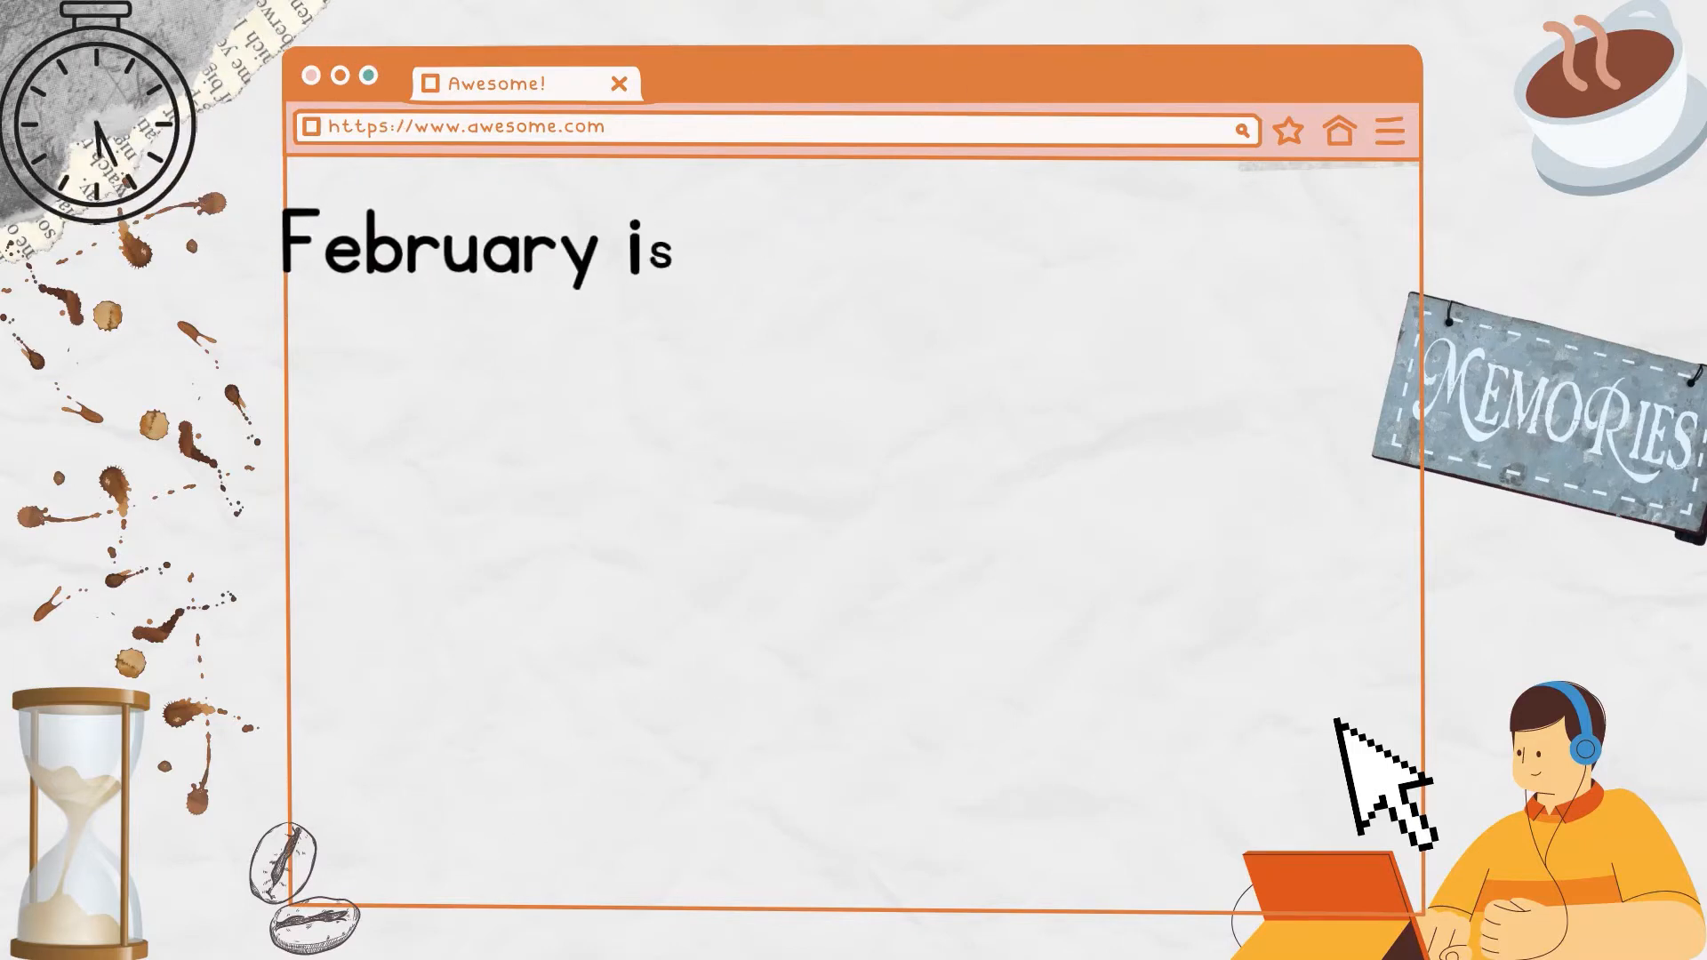
text(the second month of the year.)
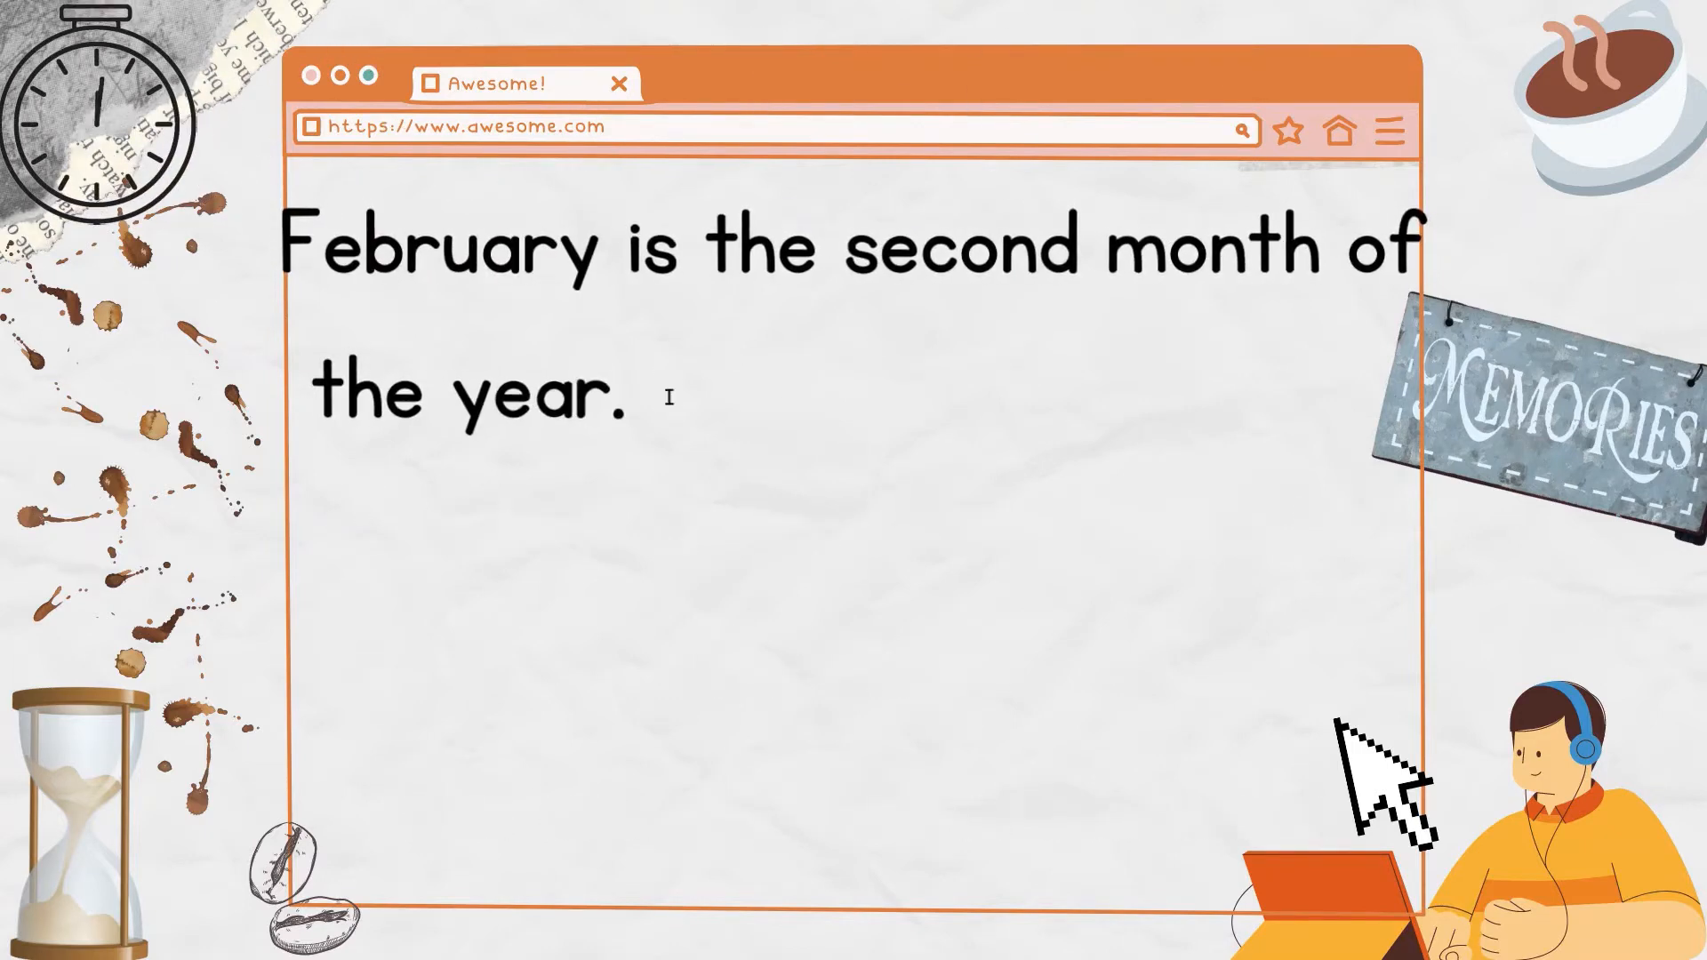
text(It is still winter when February)
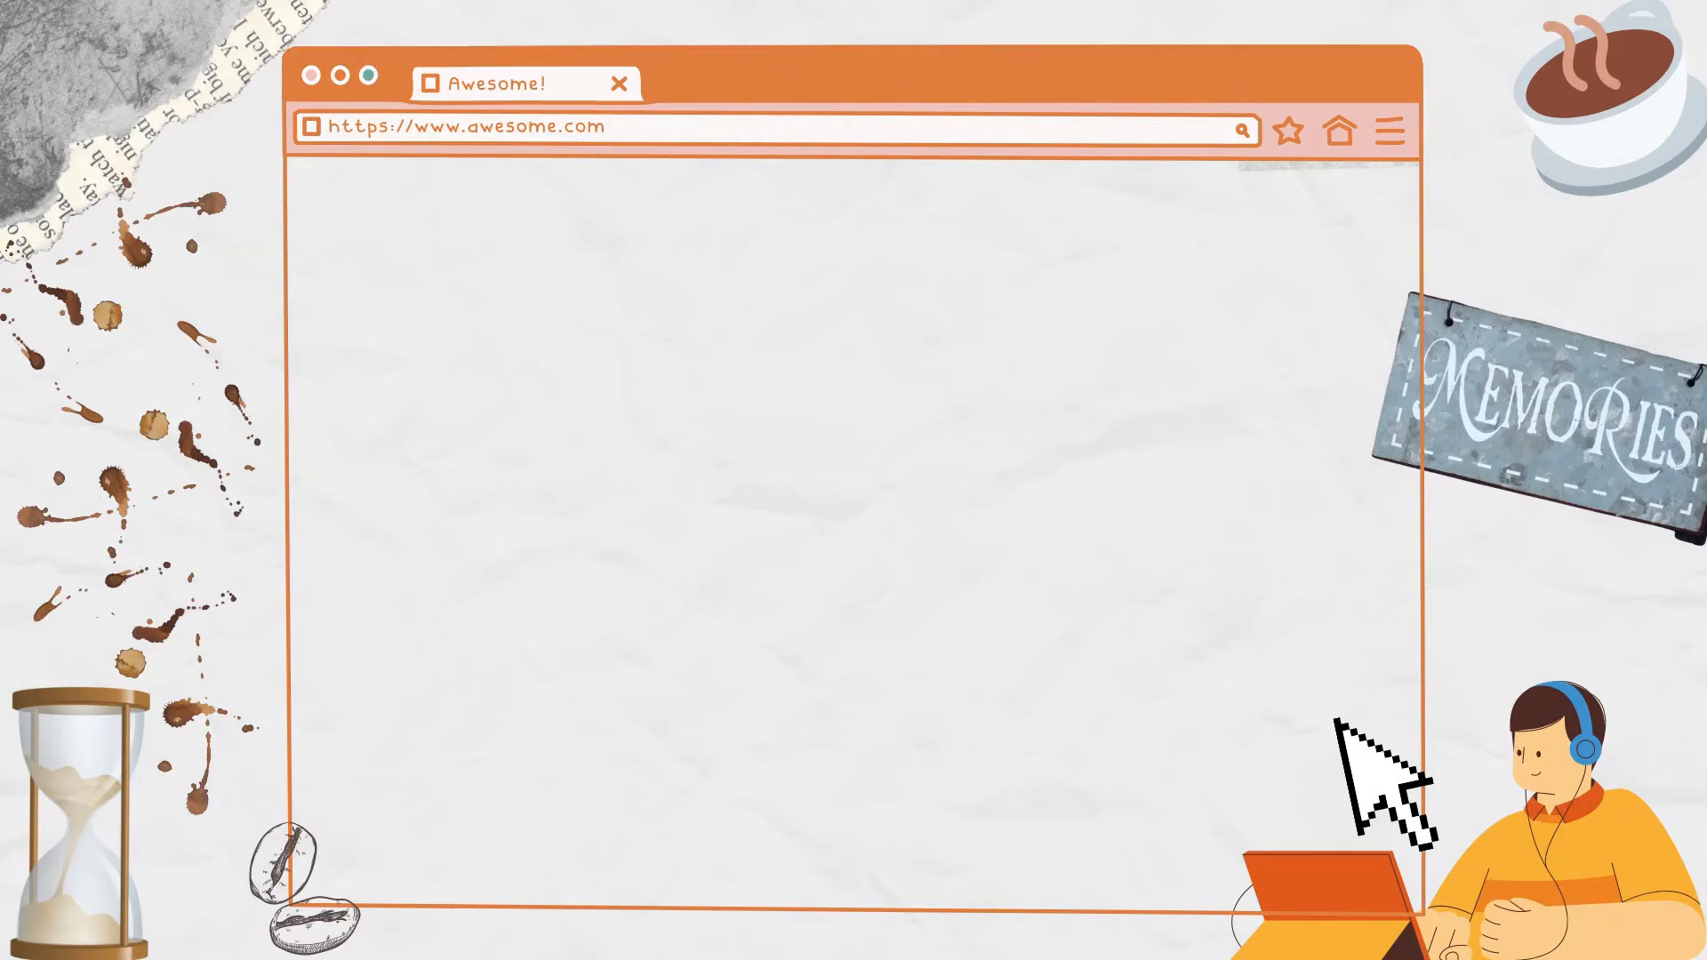
text(June)
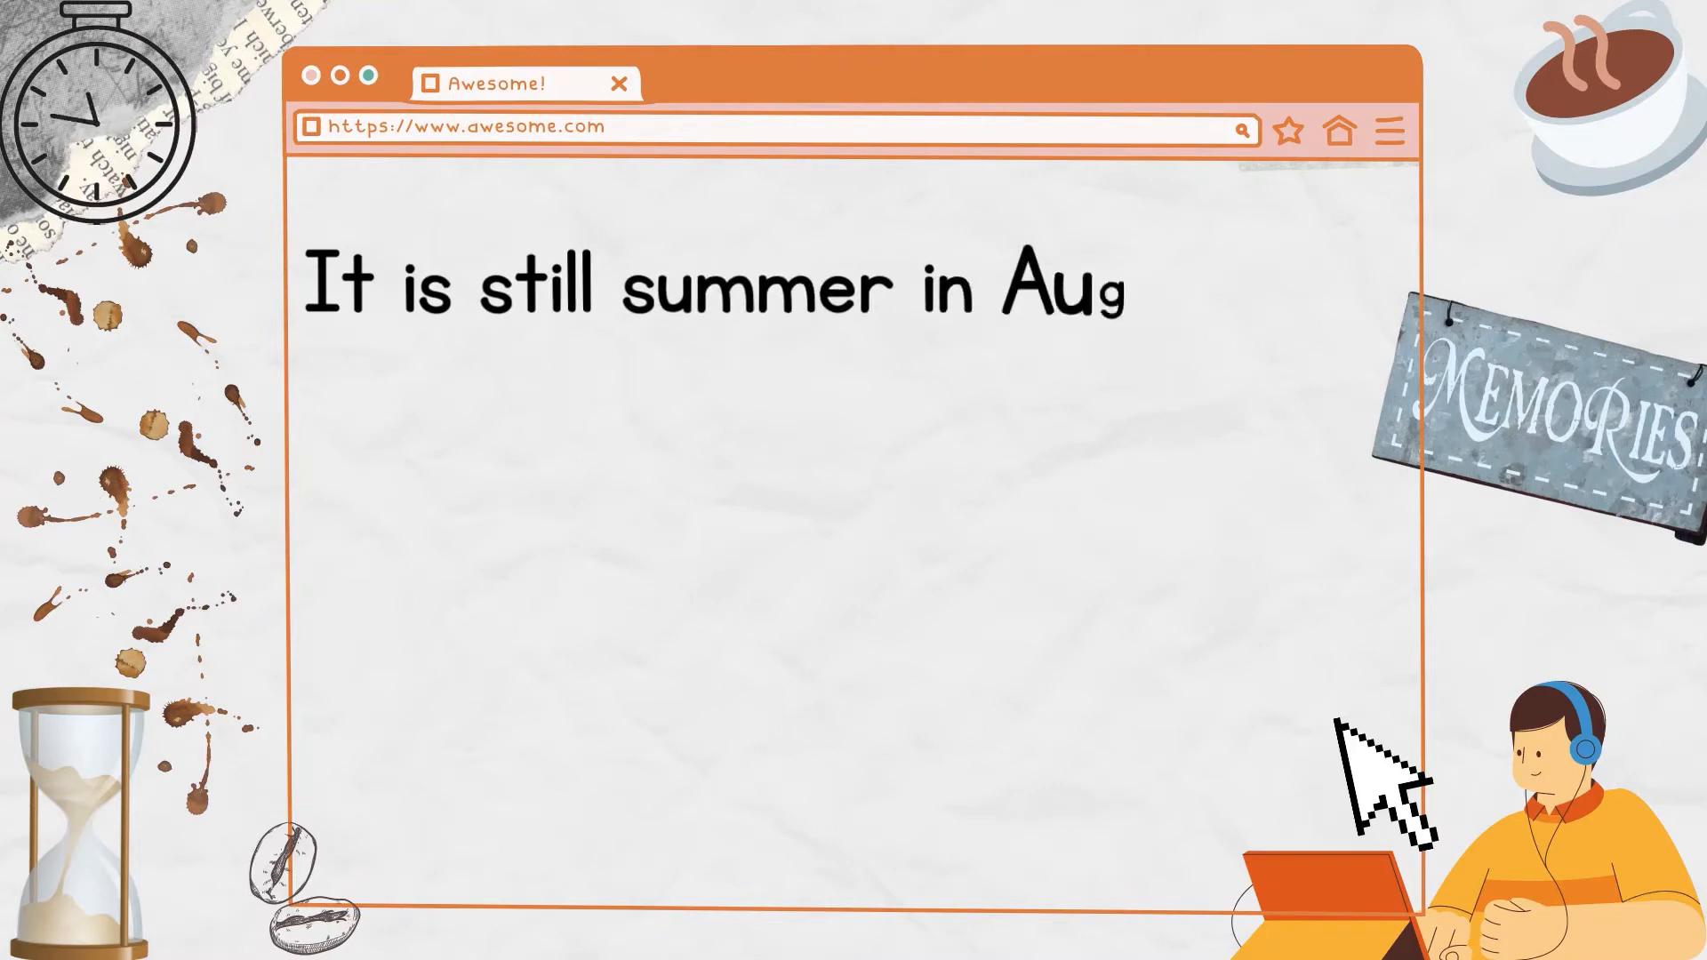
text(gust, but the summer is winding down.)
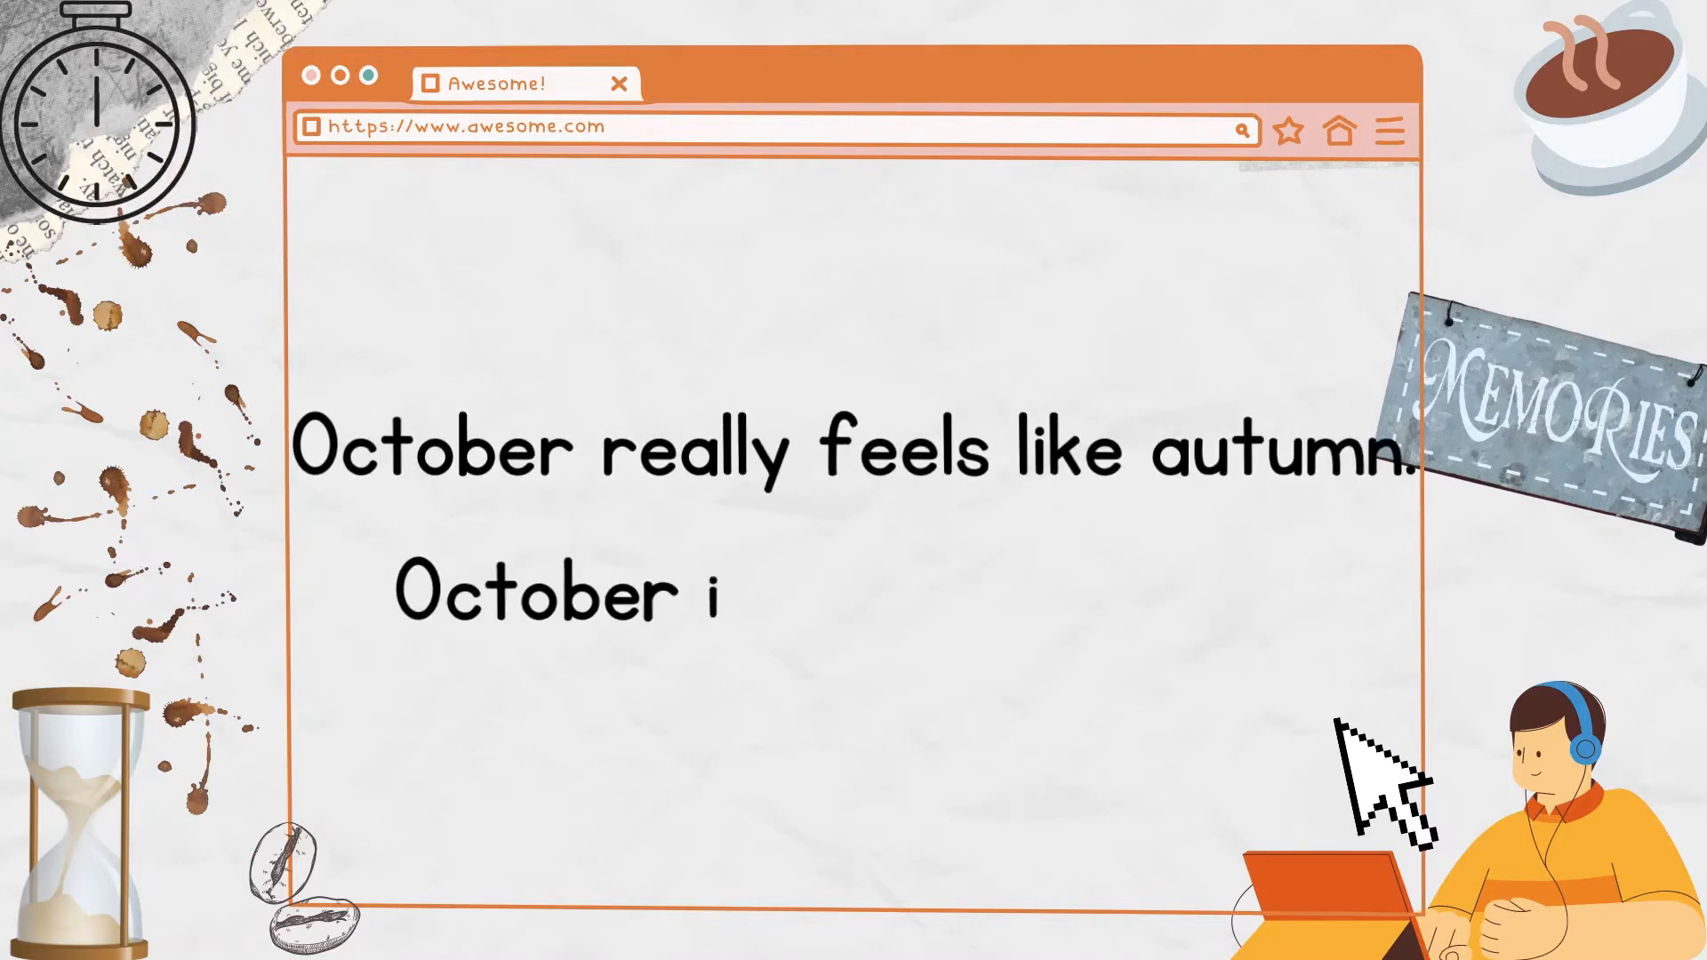
text(is Halloween time.)
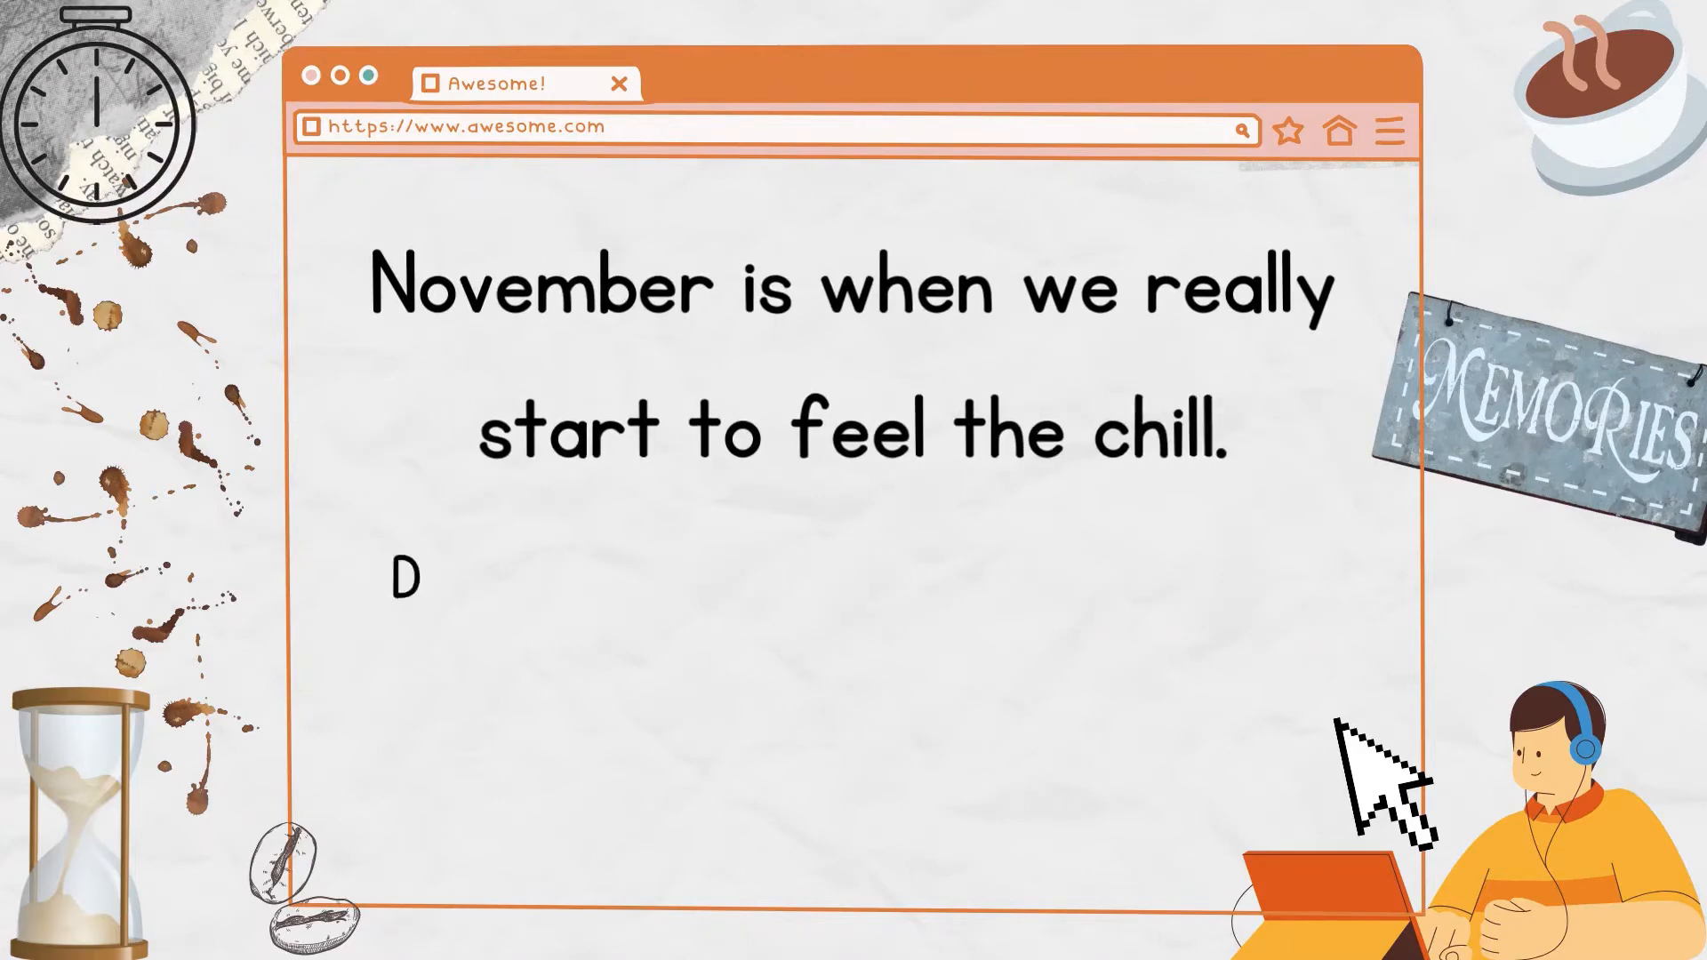
text(ecember is the Christmas month.)
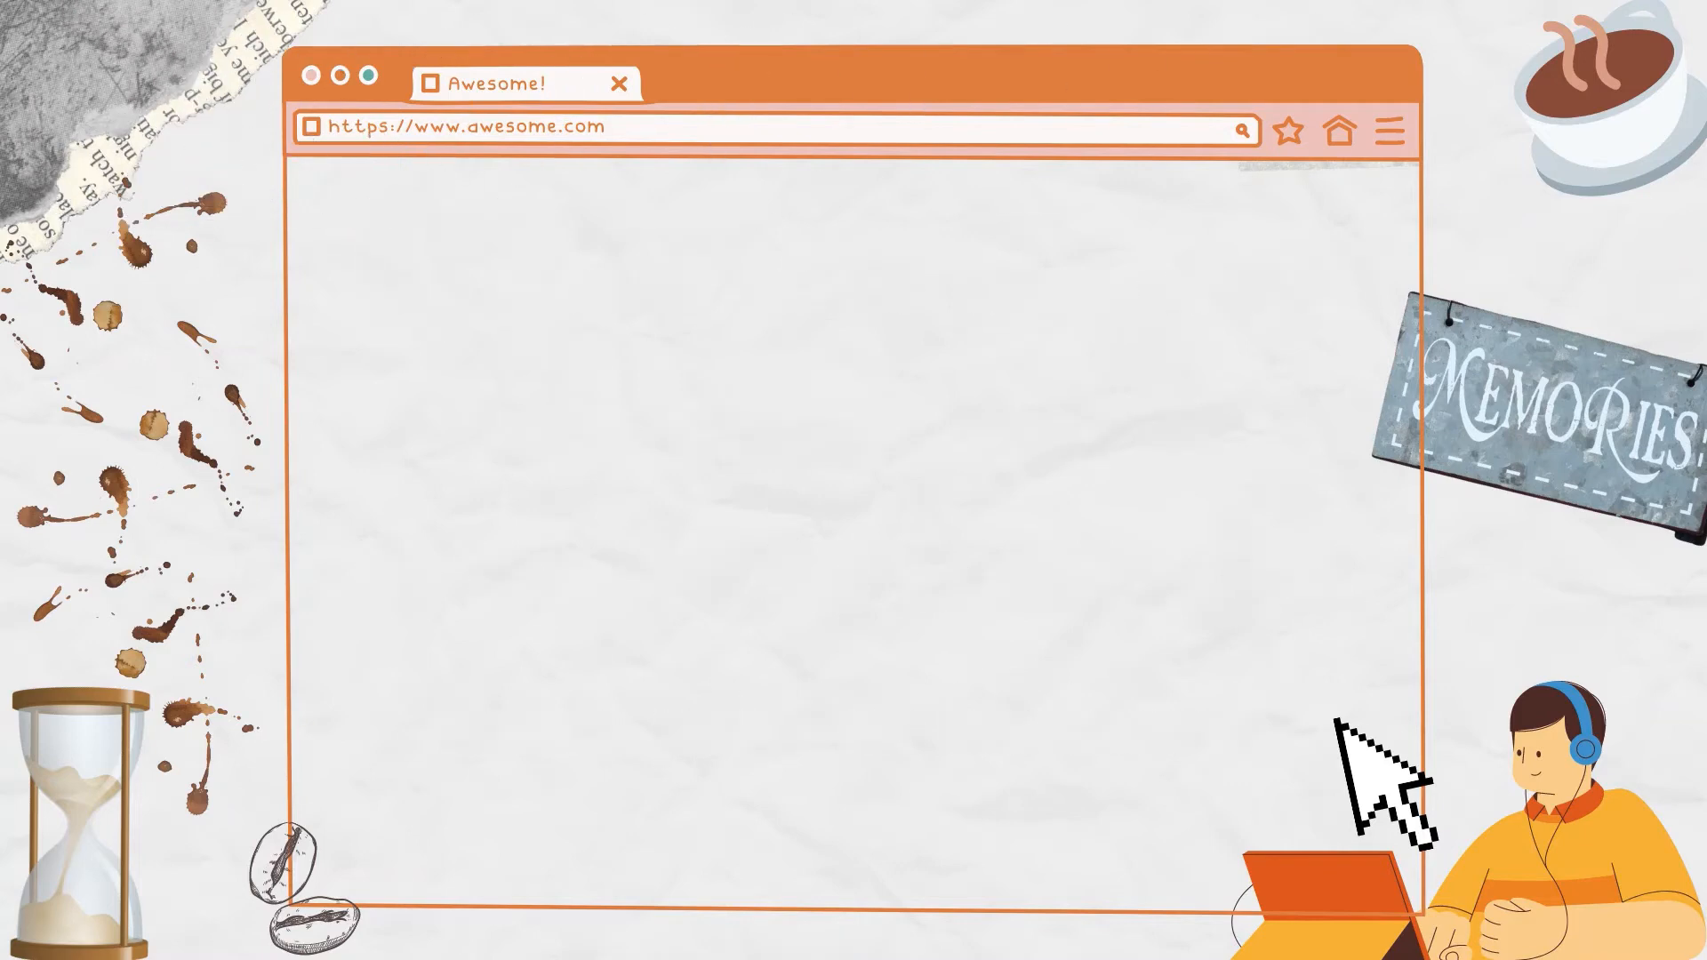
text(I love my grandfather very much. I don't)
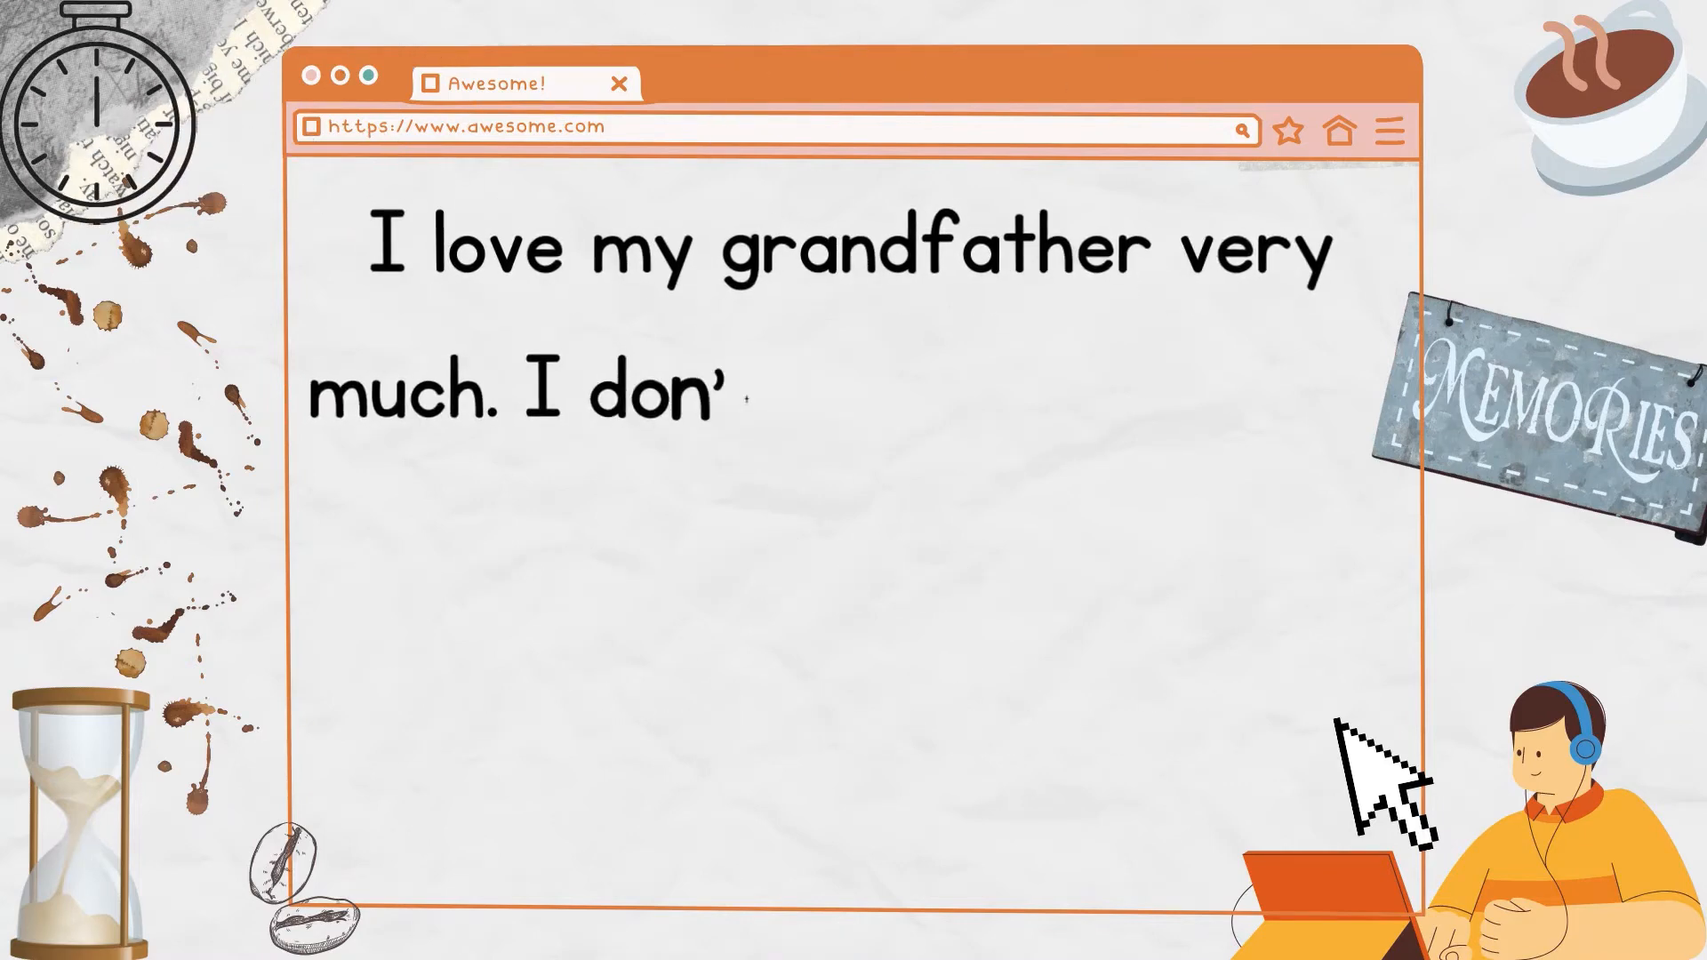
text(t like the fact that he is getting older,)
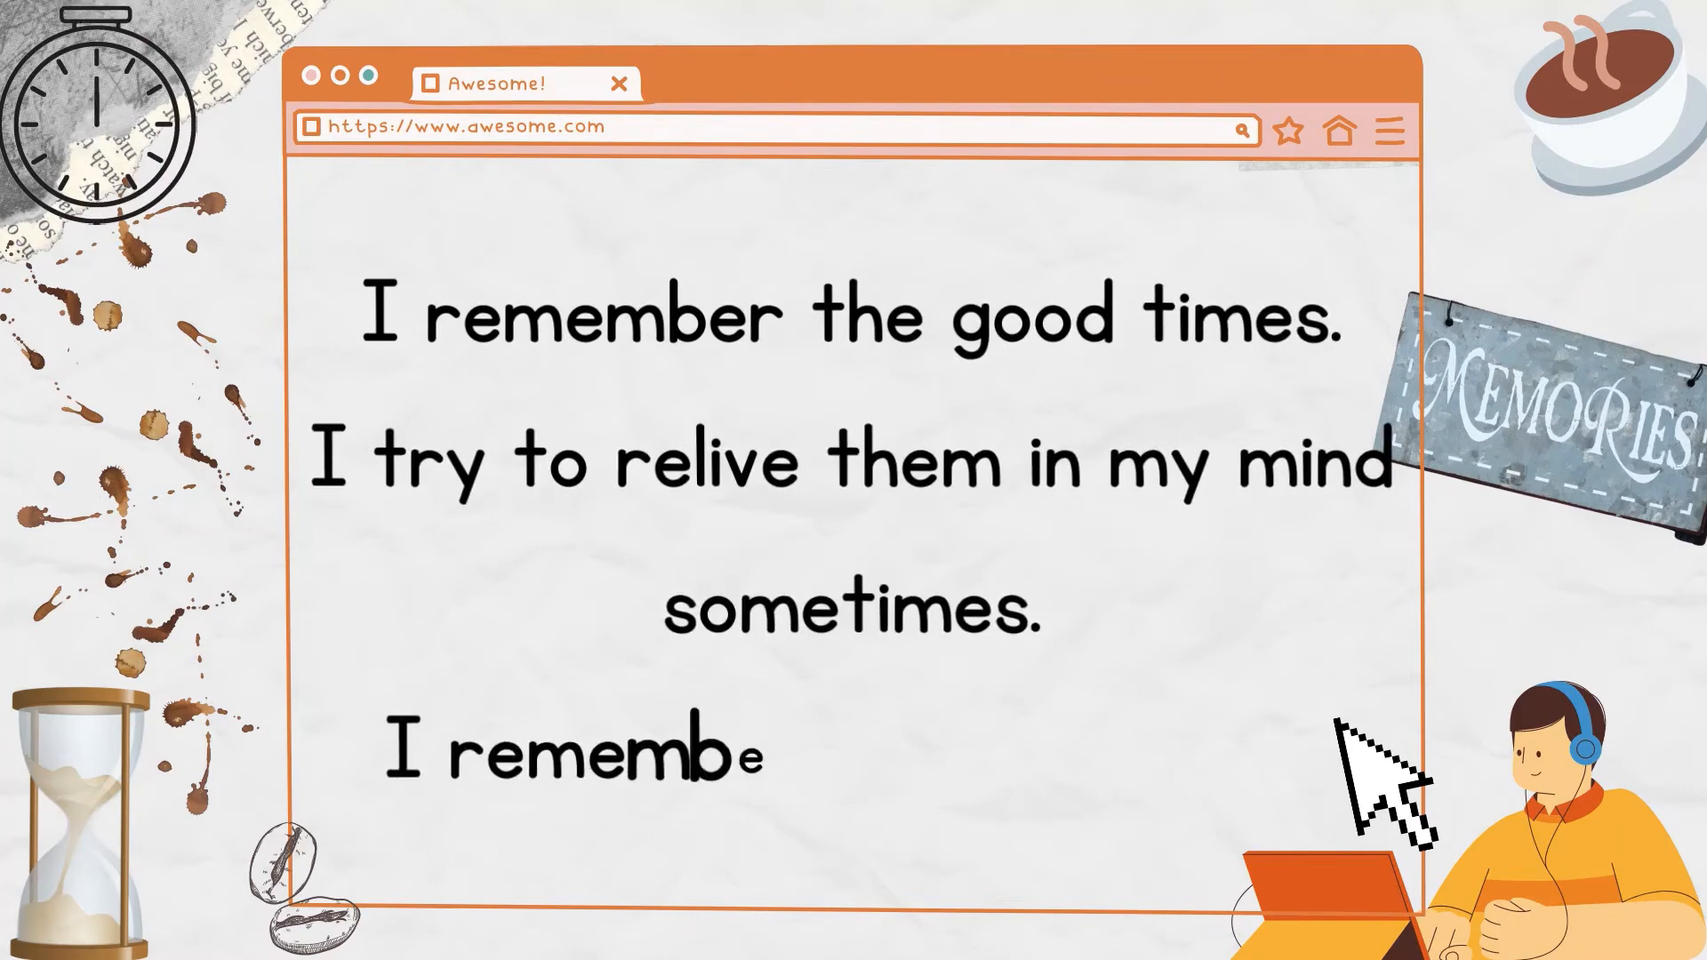
text(er the sad times.)
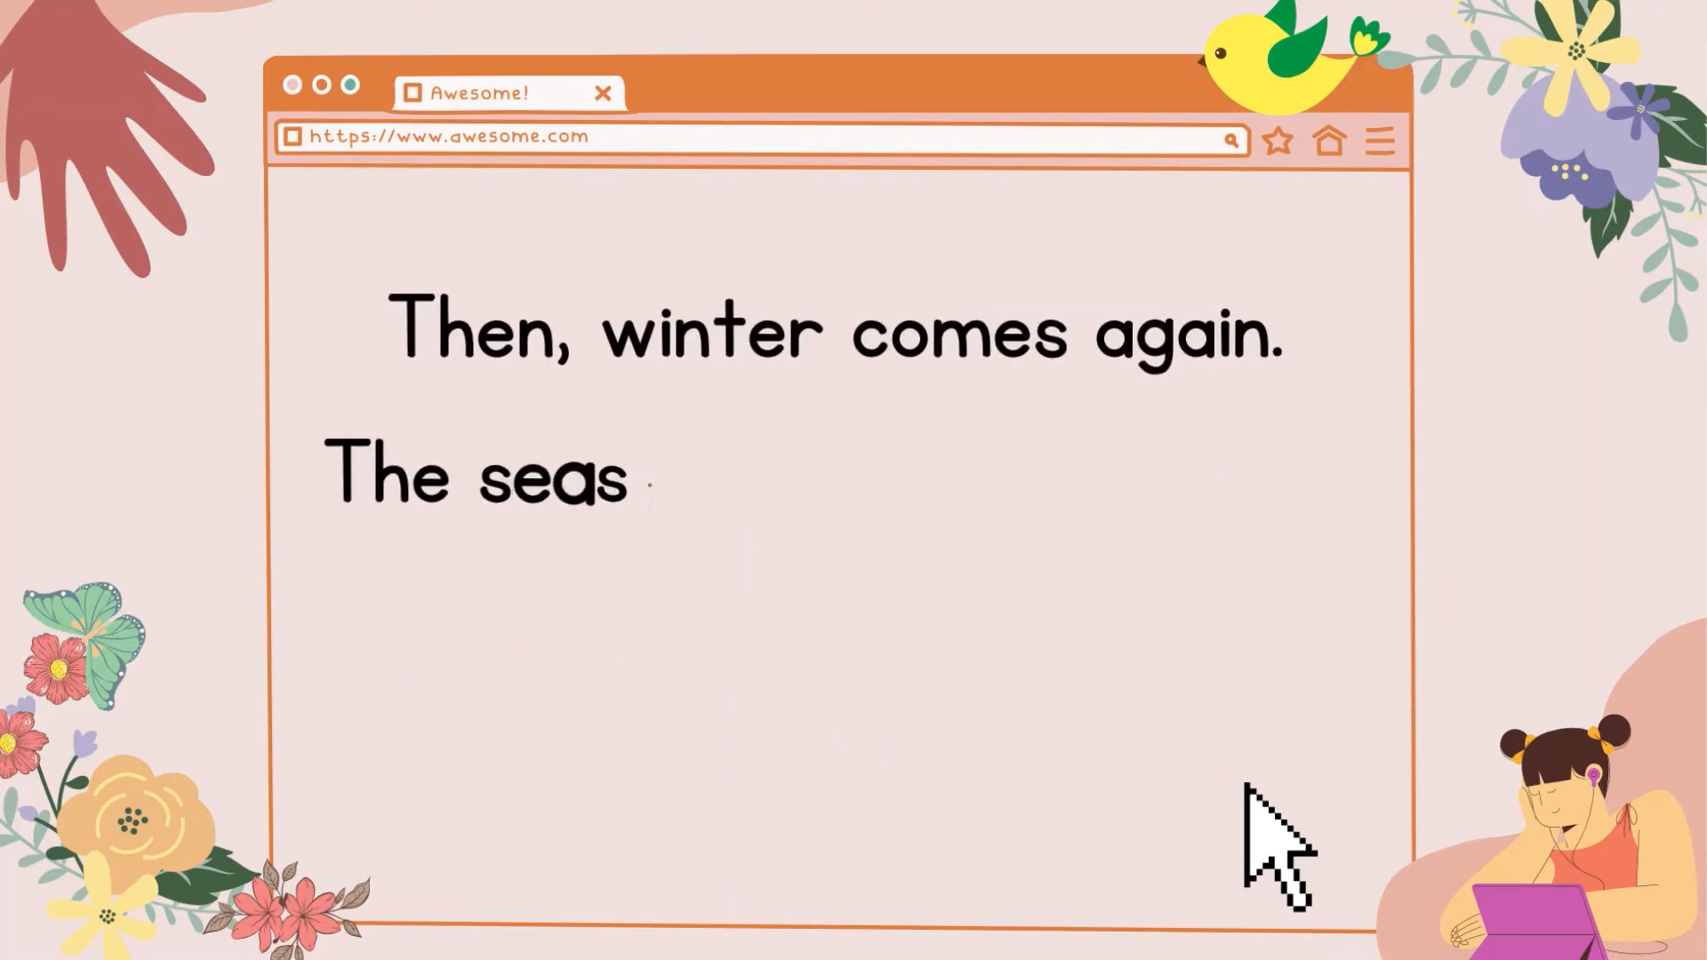
text(ons follow one after each)
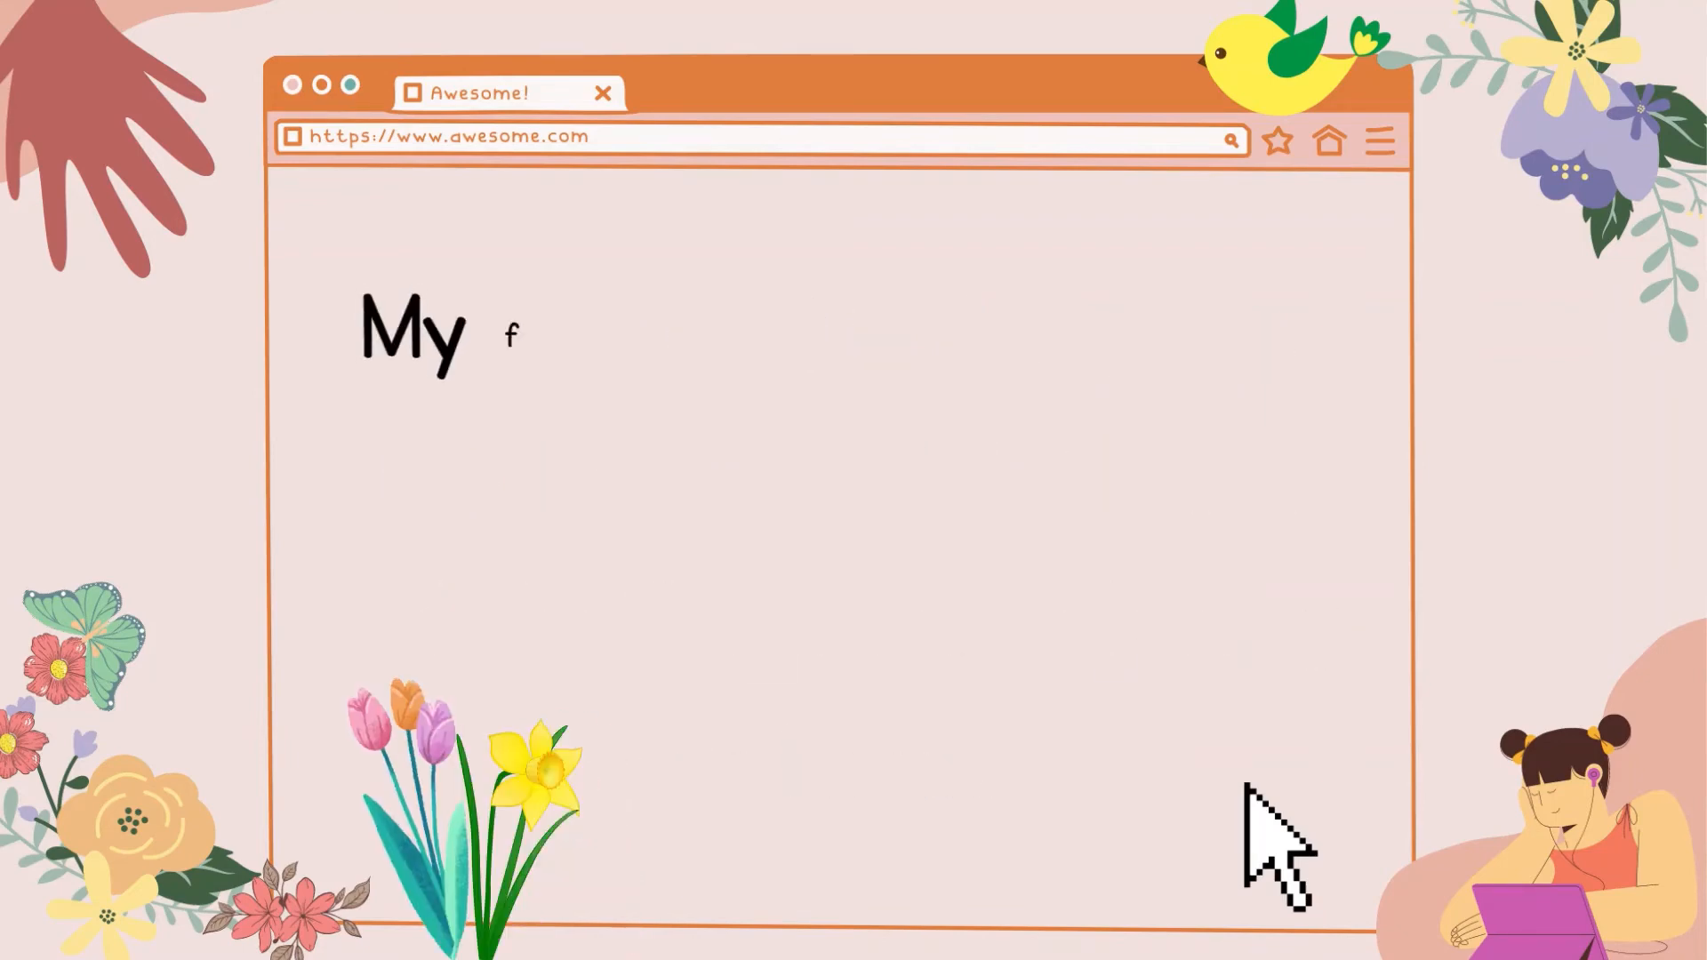
text(favorite spring flowers are tulips and)
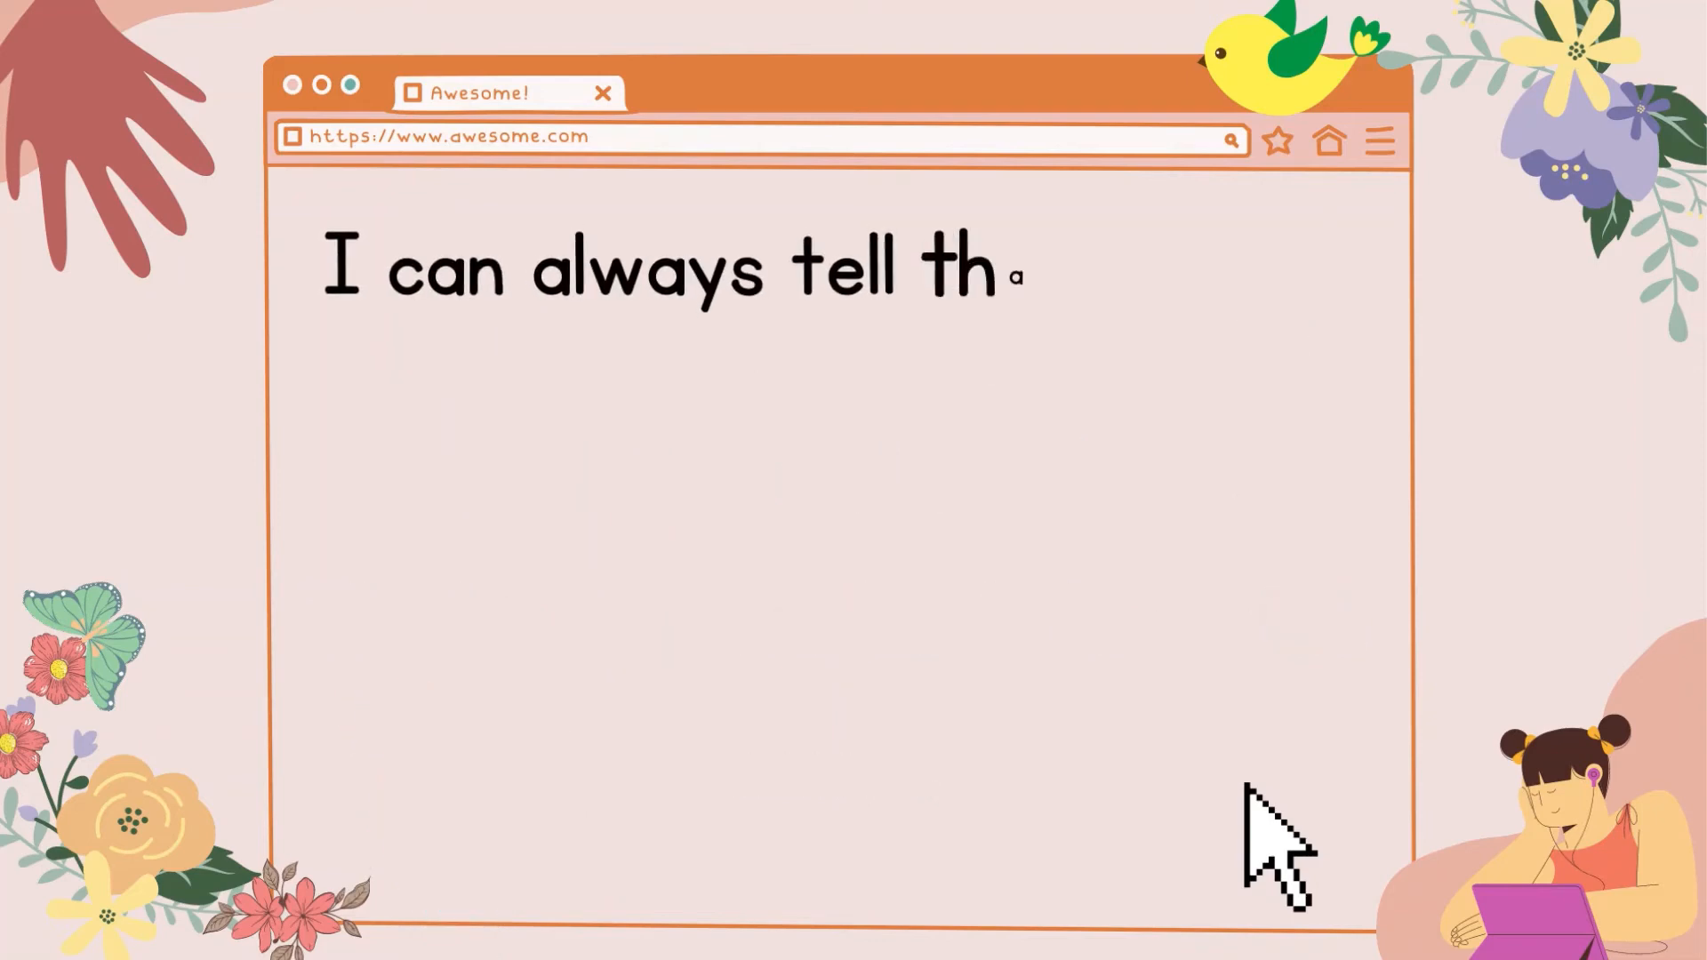
text(at spring is here when I see my first)
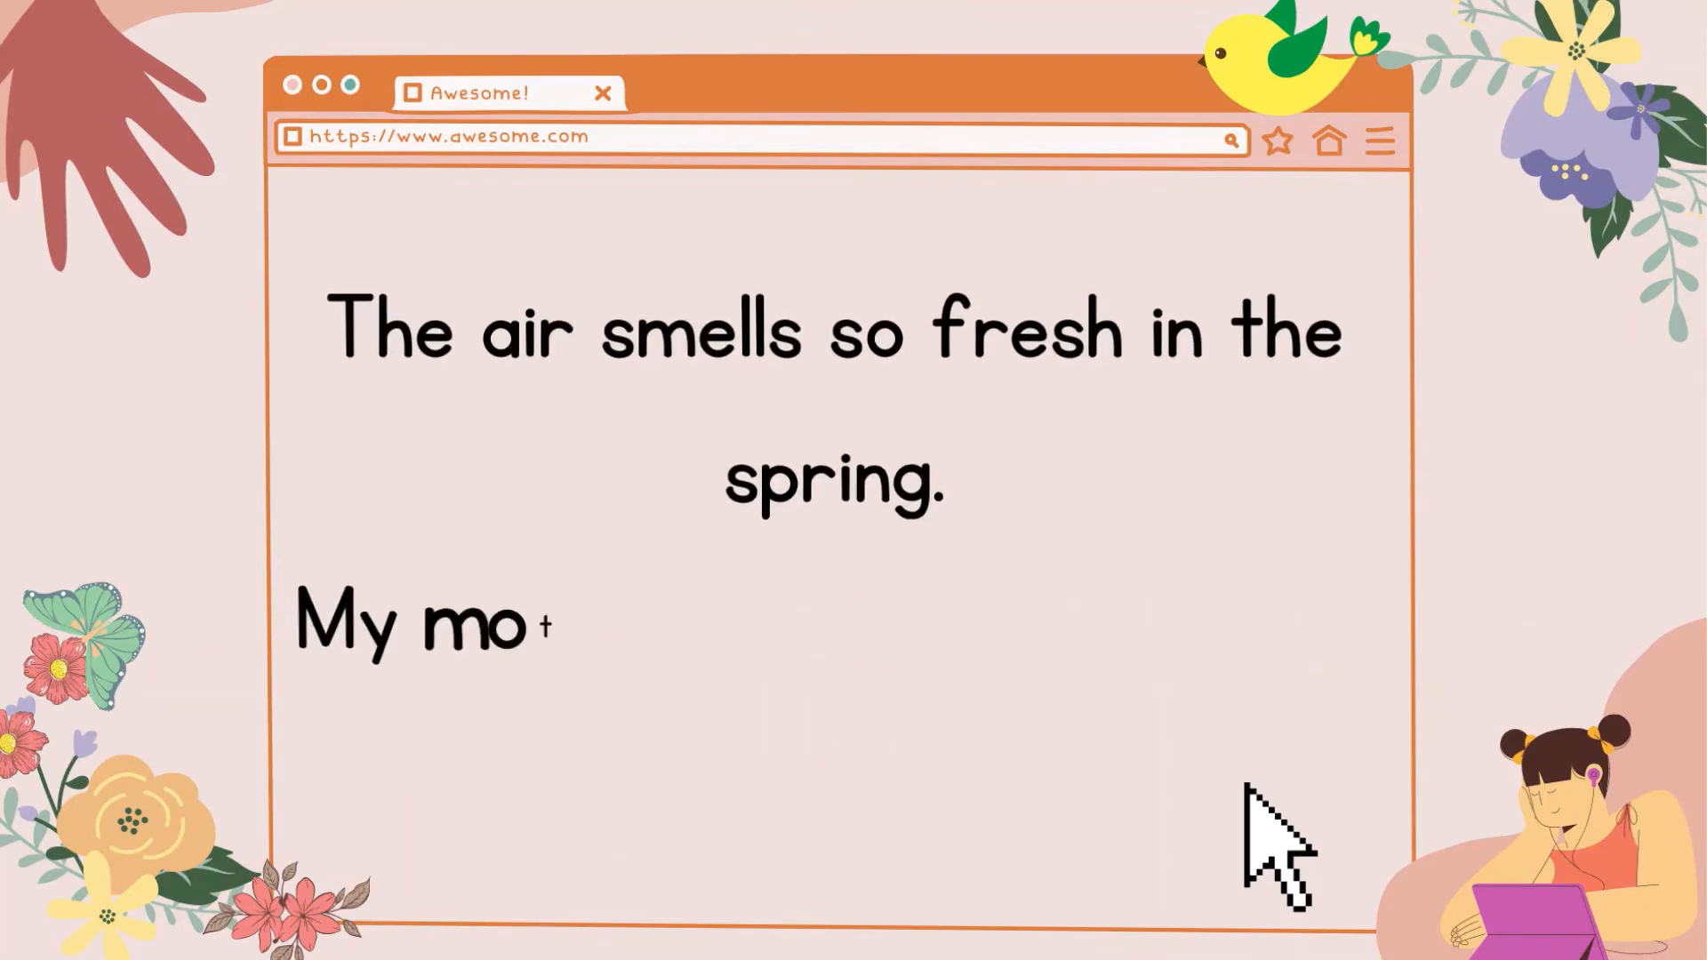
text(ther always tells me not to track m)
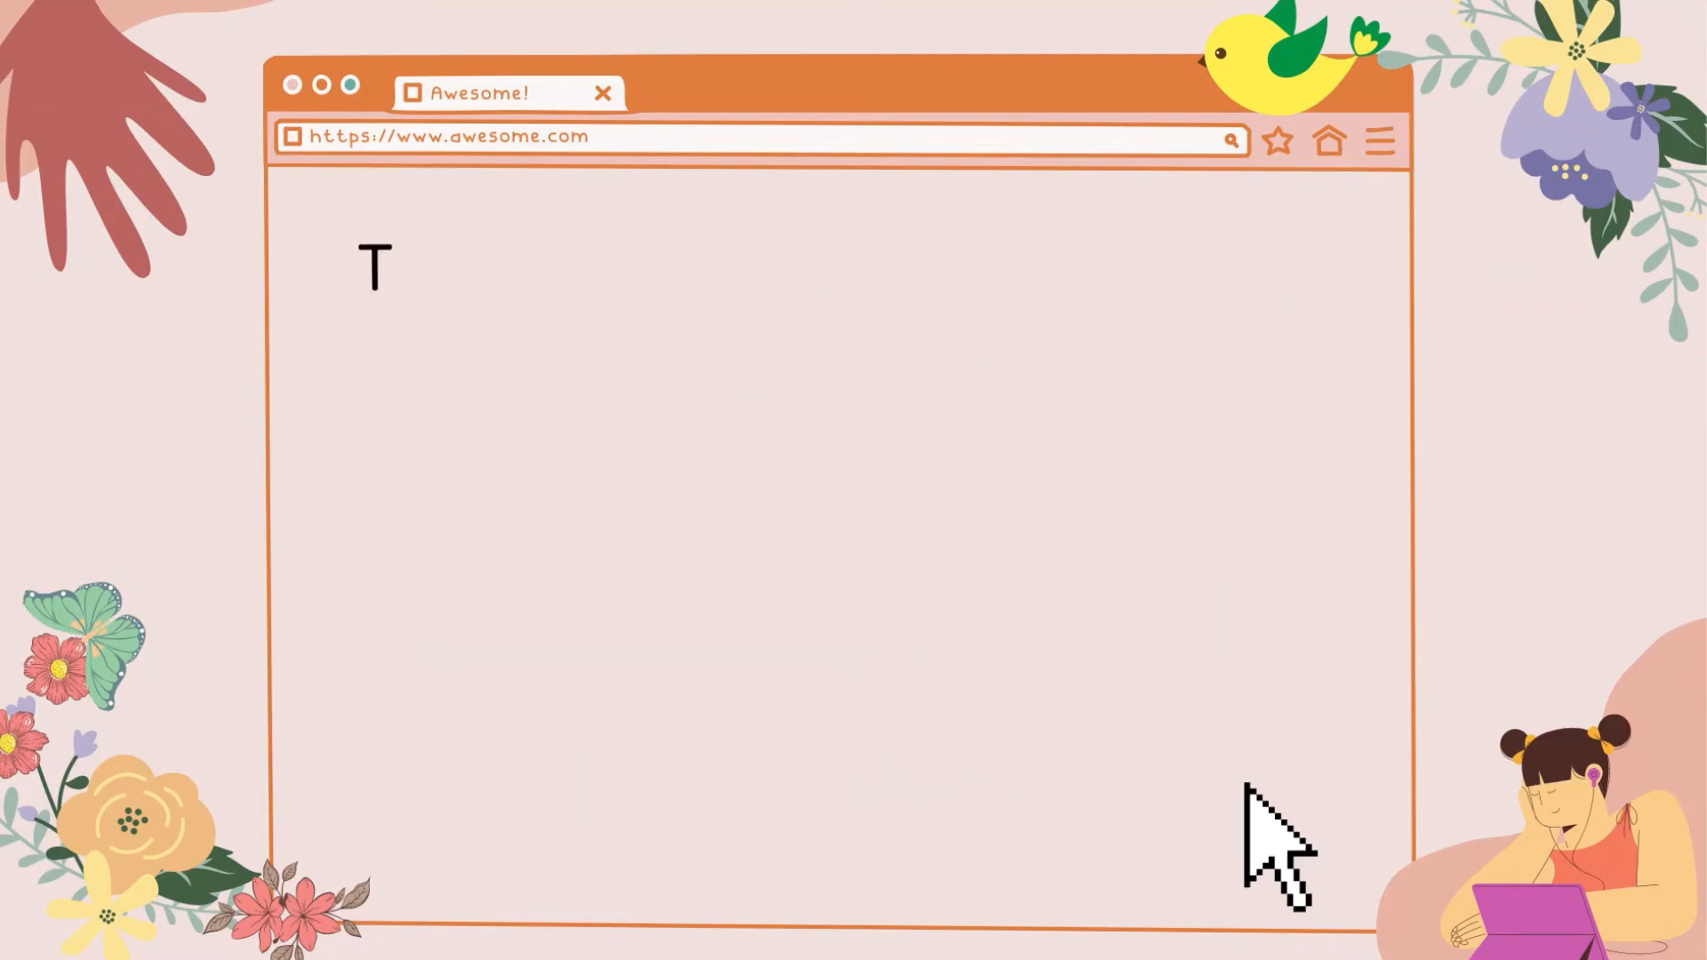
text(There are a lot of puddles in my yard)
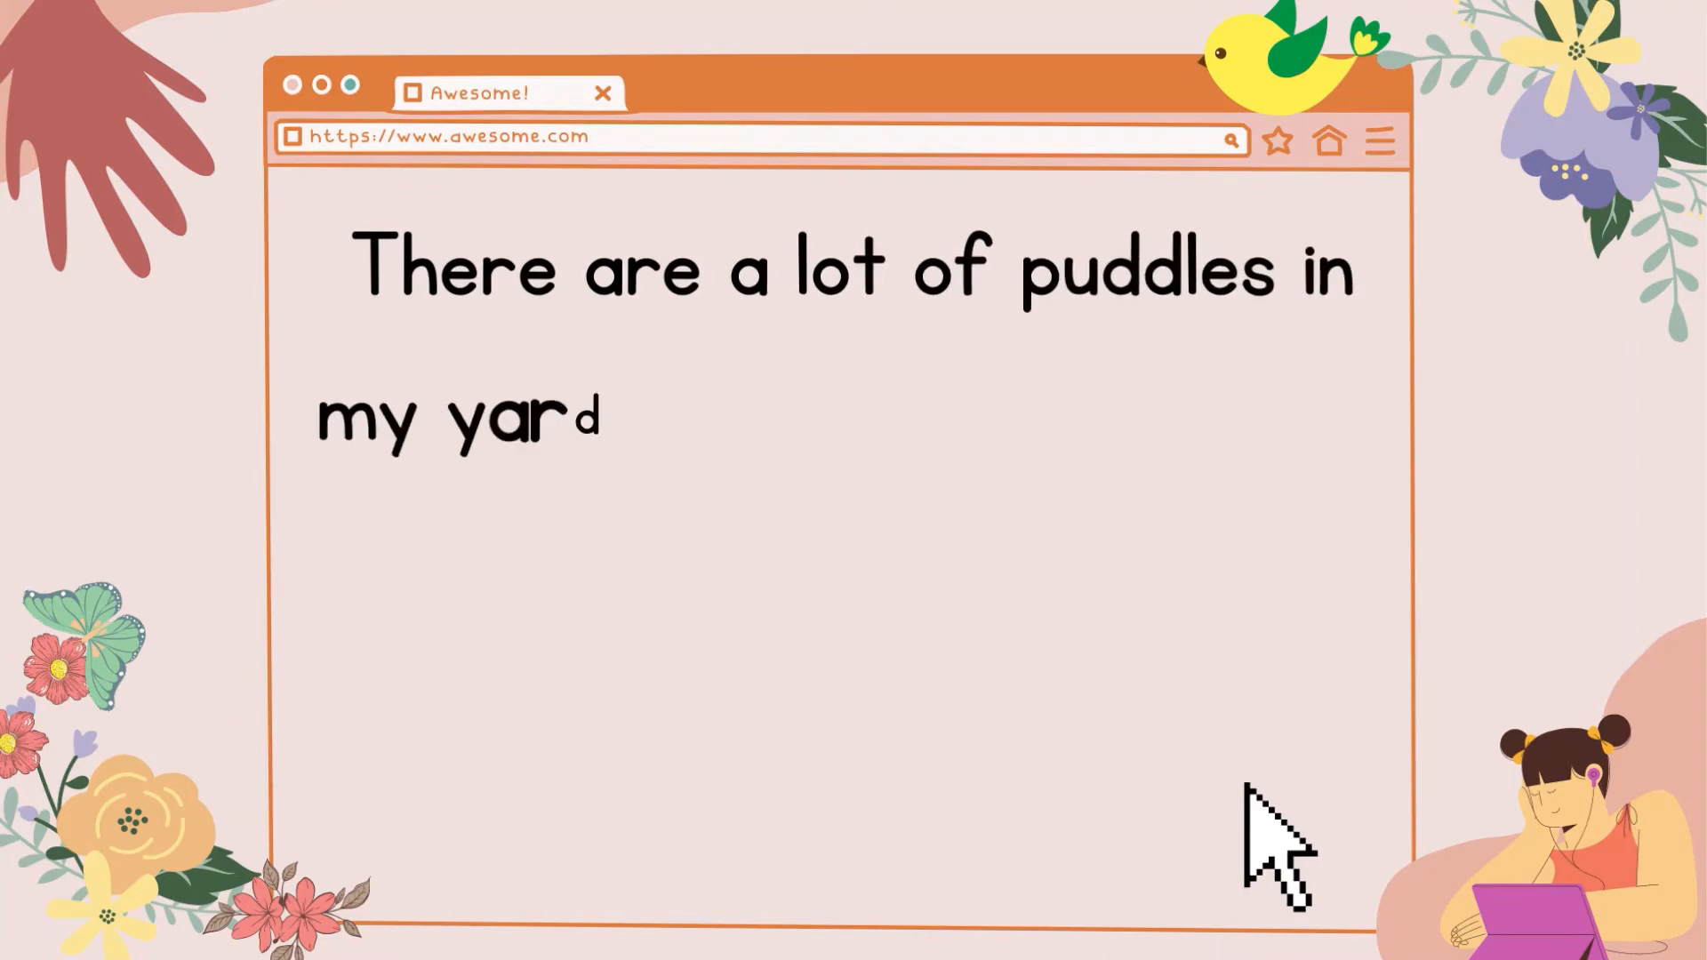
text(. I sometimes splash in the puddles,)
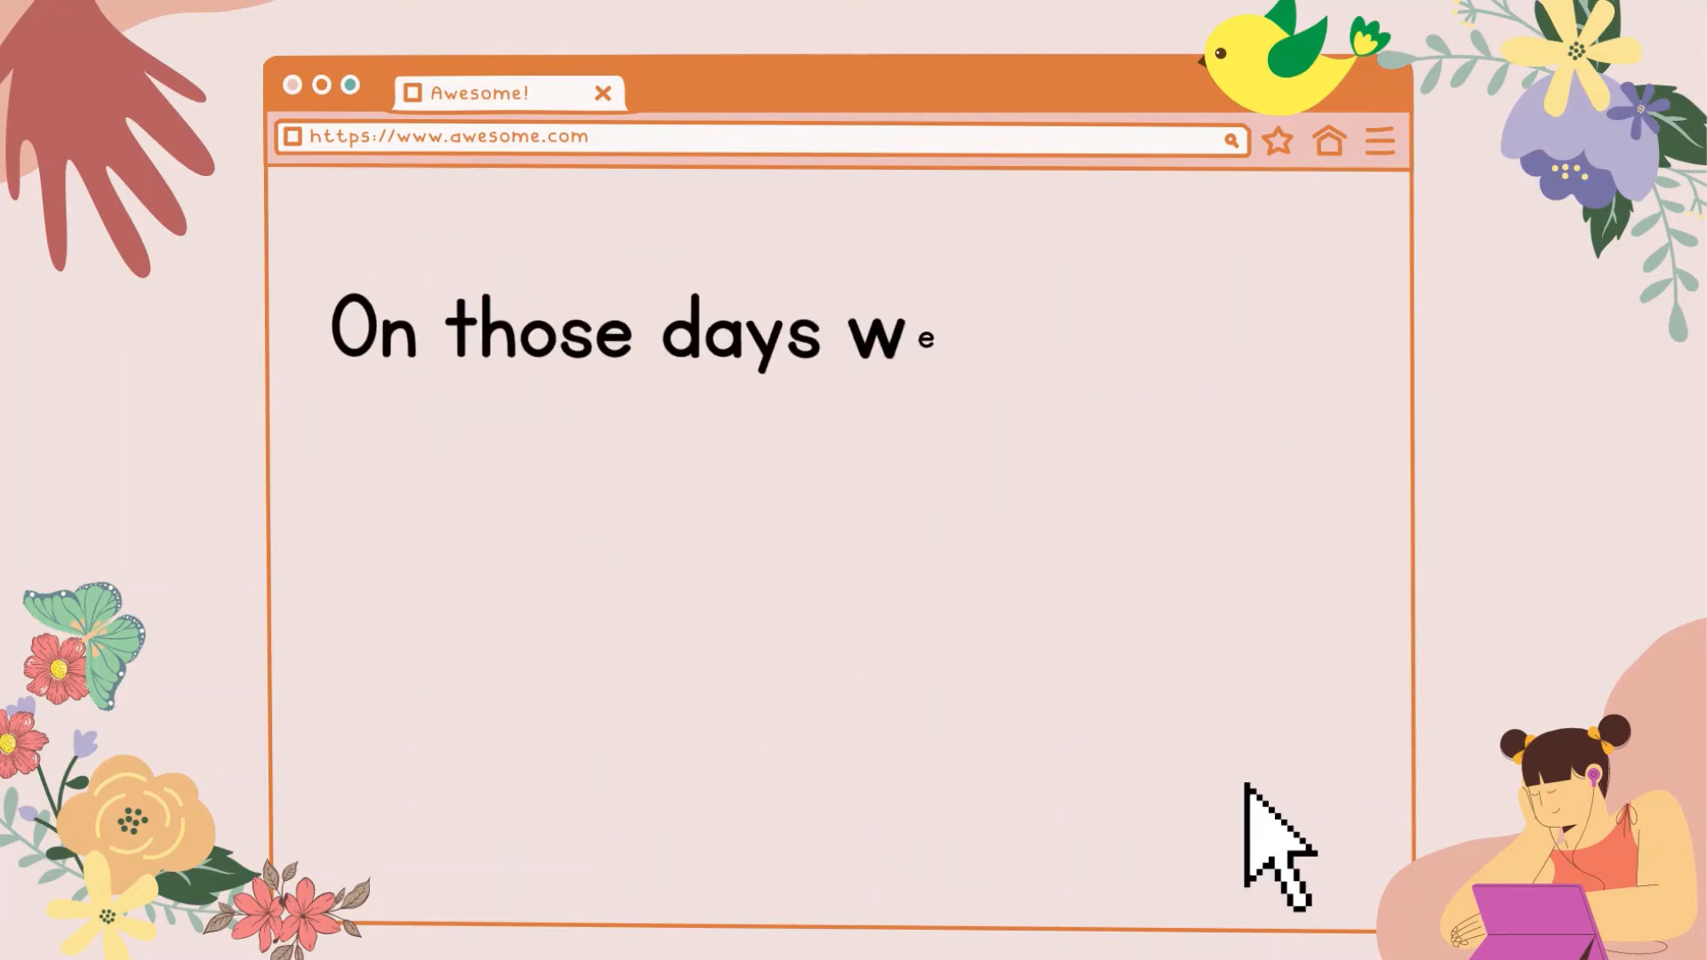
text(e either ride our bikes or play ball)
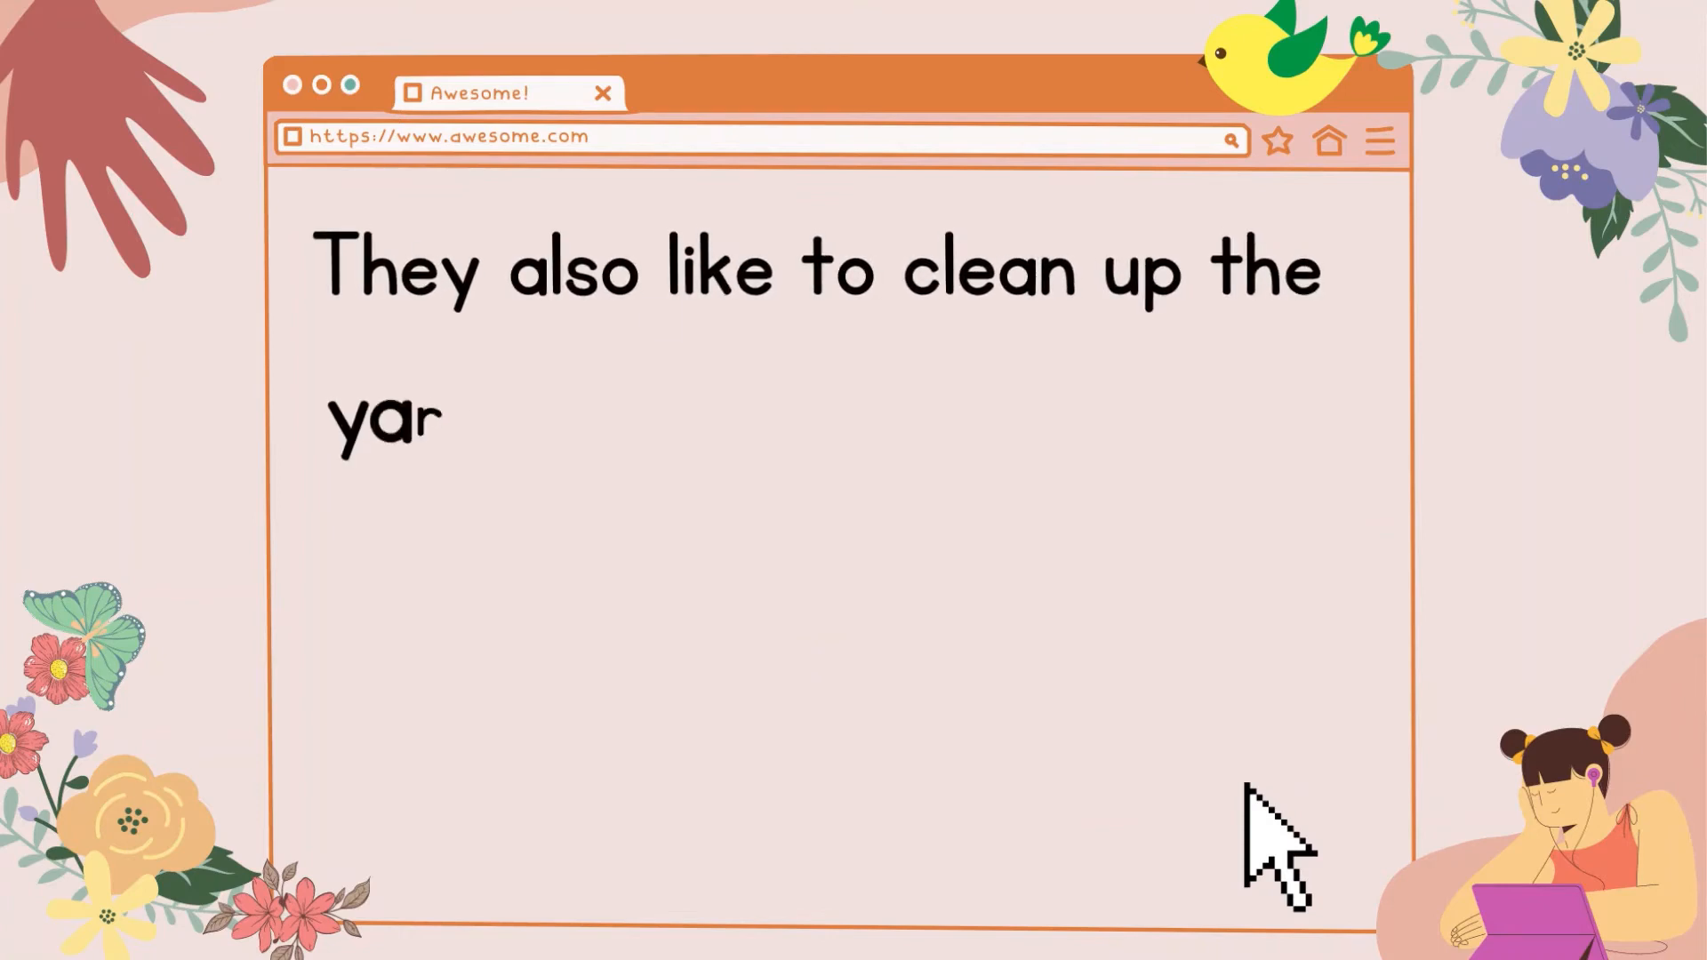
text(rd in the spring. Everyone s)
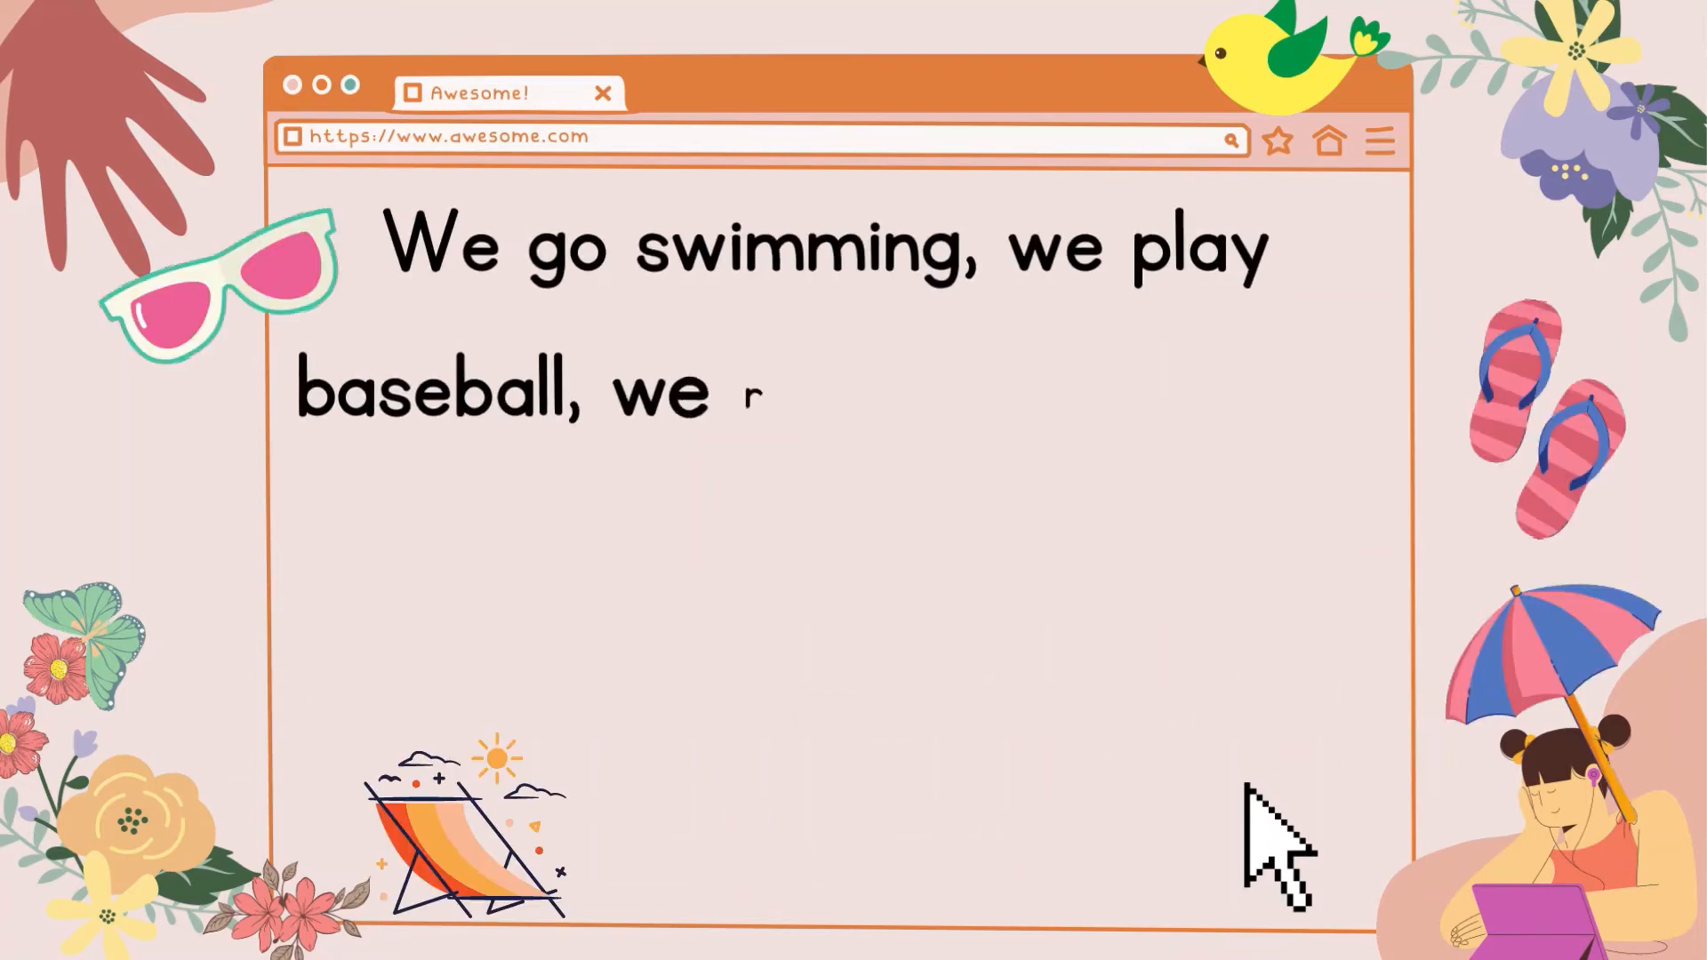
text(ride our bikes and we go to the beach. We)
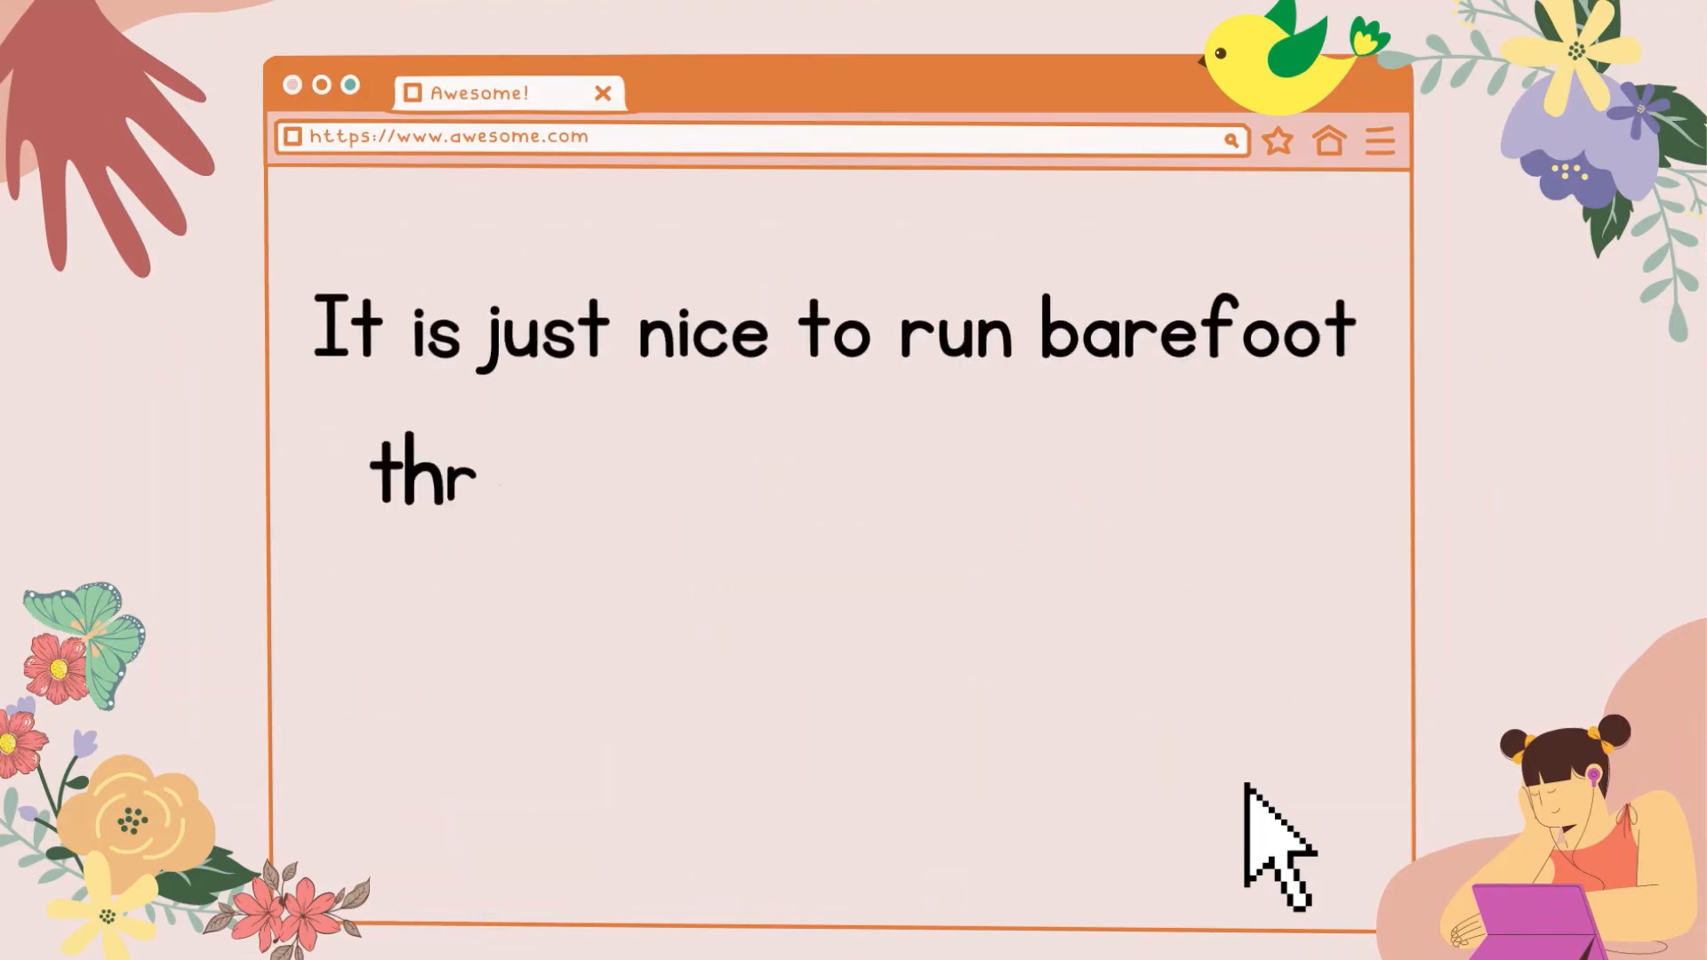
text(ough the grass or lie on your back and look up at the cloud)
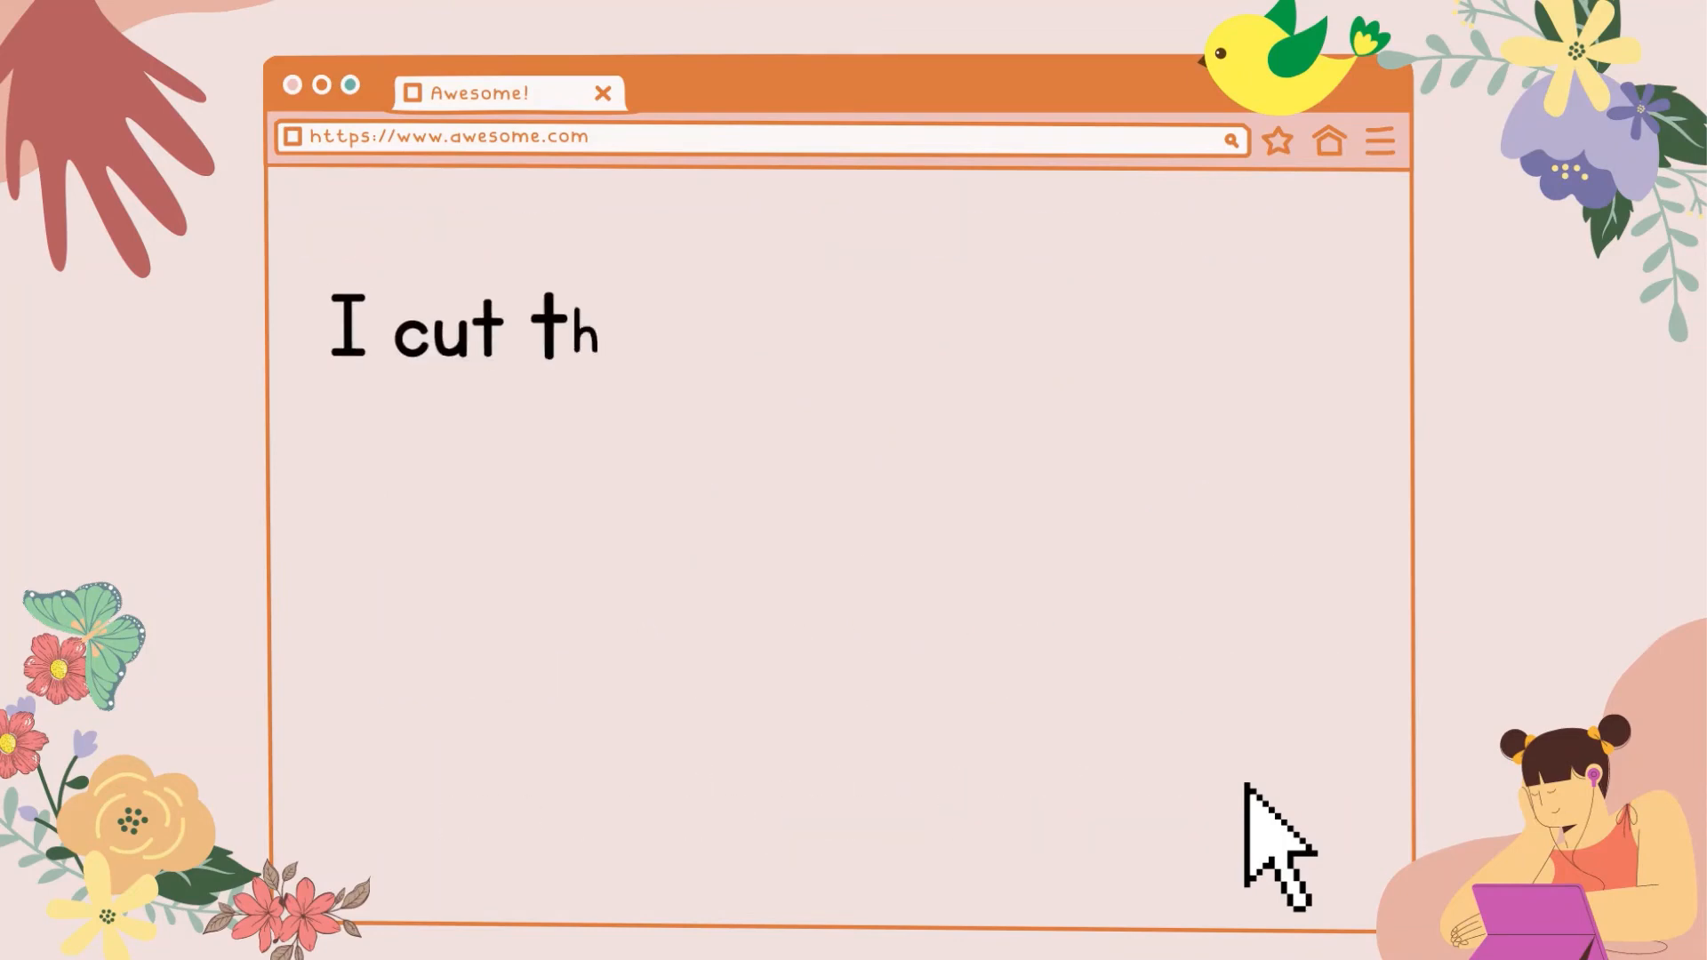
text(e grass, take out the garbage and wash)
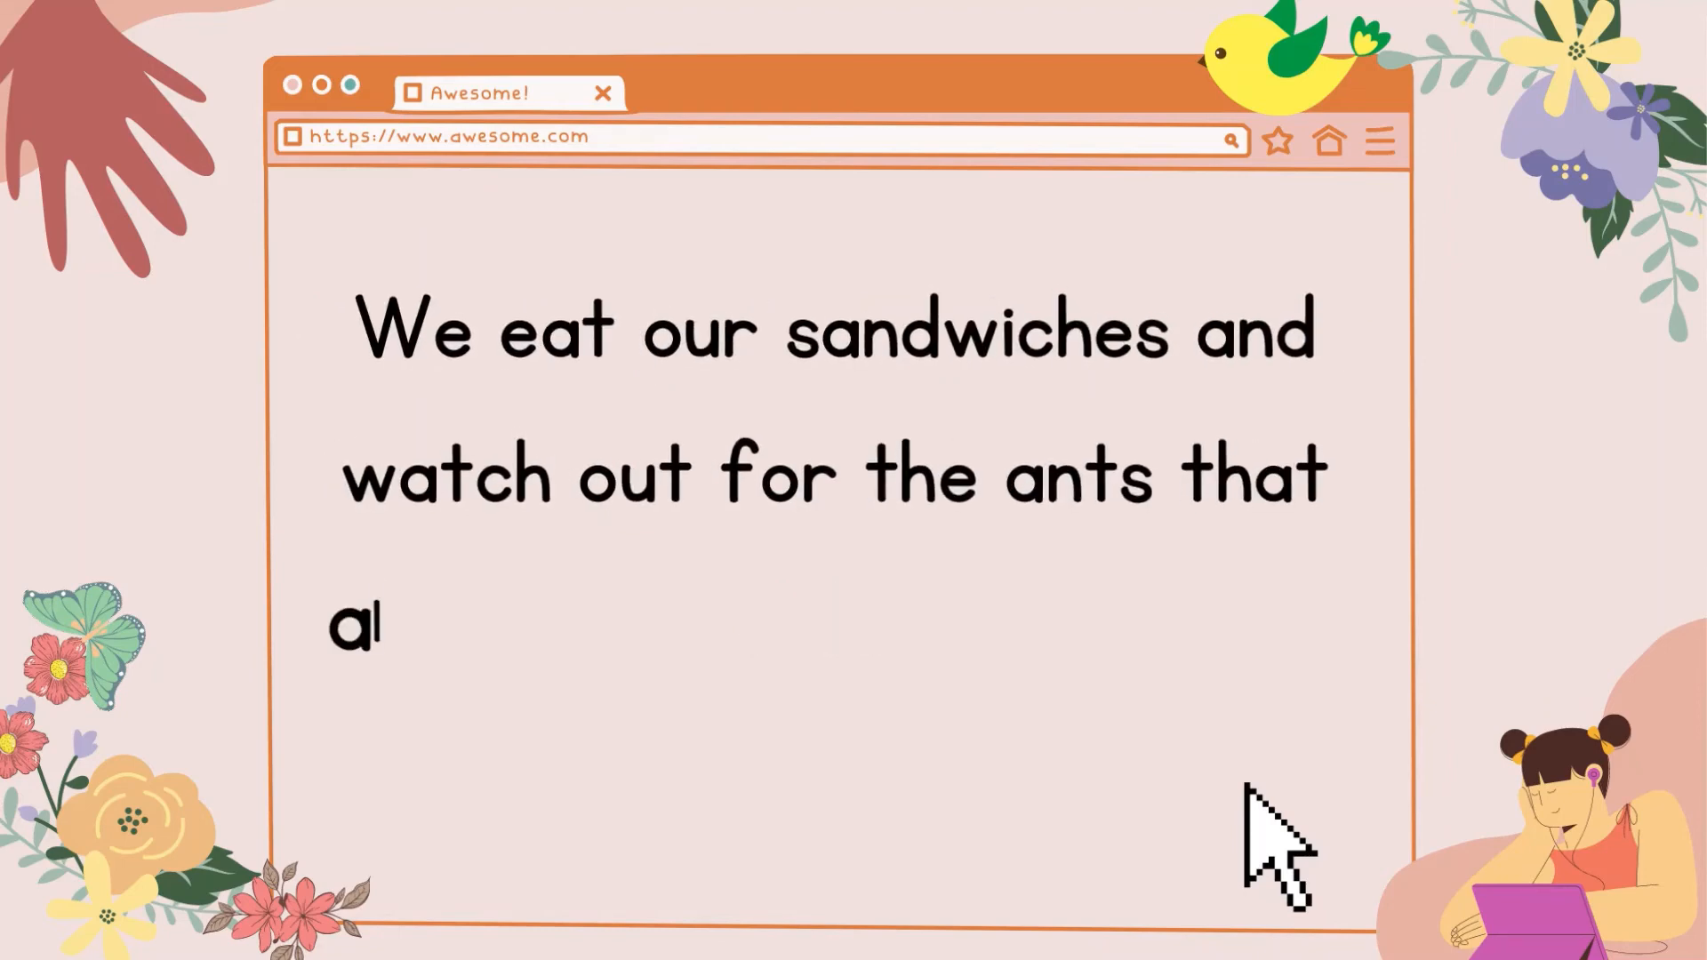
text(lways seem to be at picnics.)
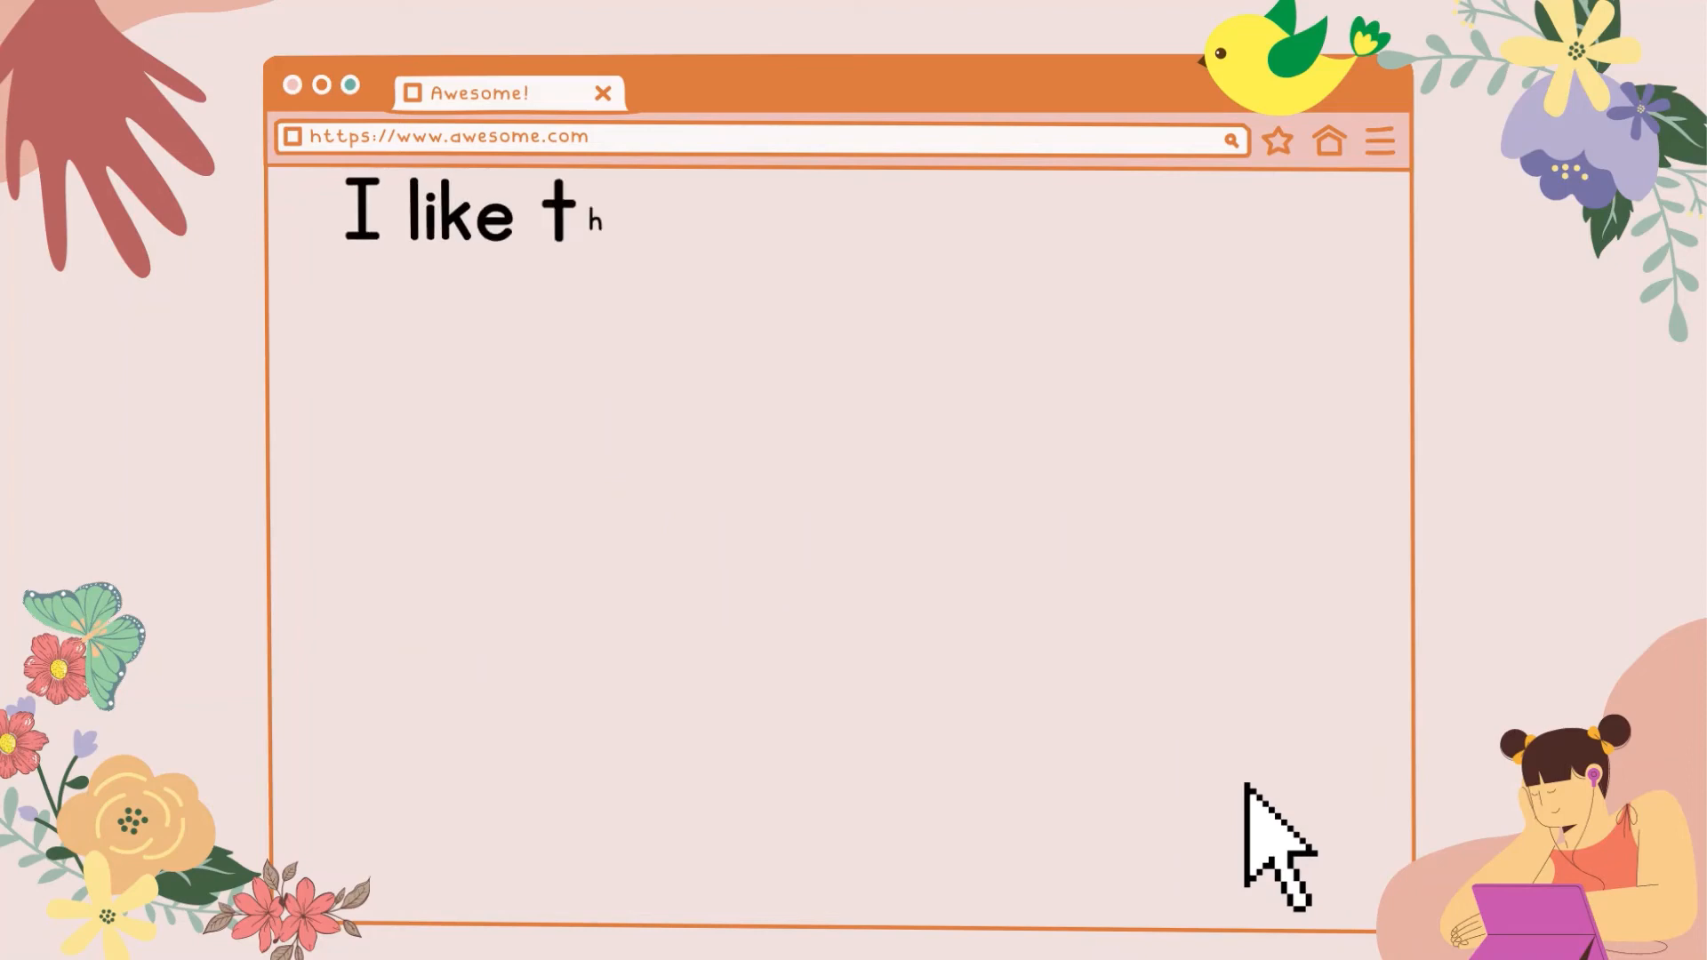
text(he sounds, smells and feel)
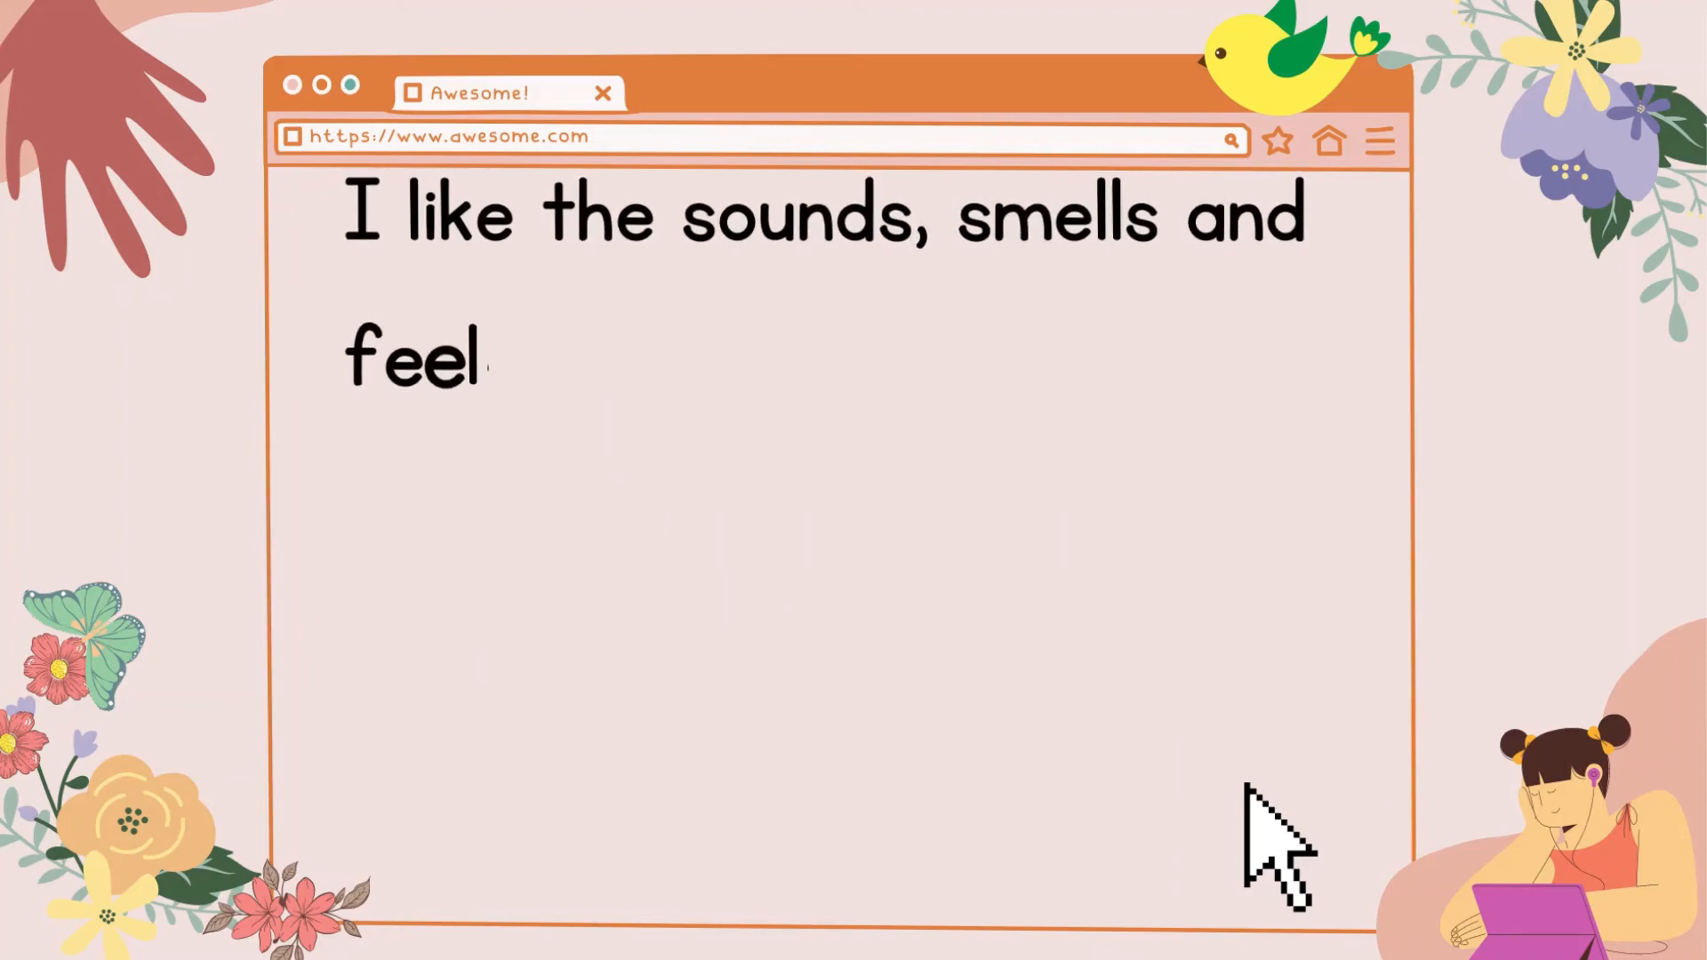
text(ings that come with the su)
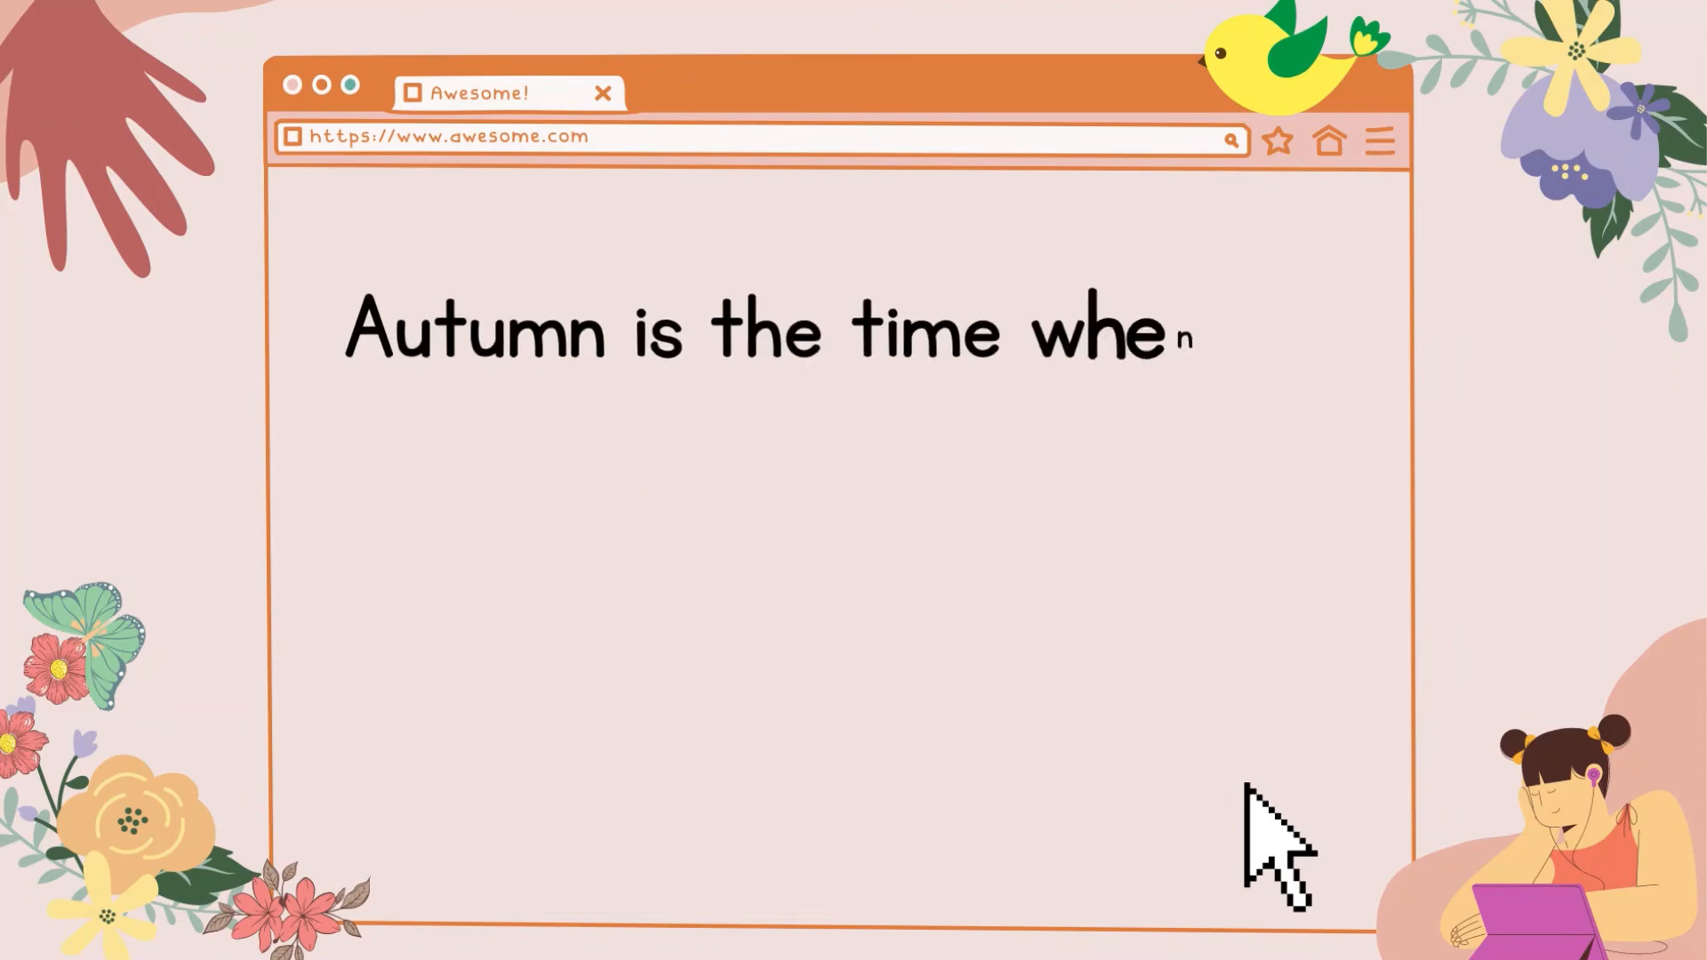
text(n old friends get back together and talk about what they)
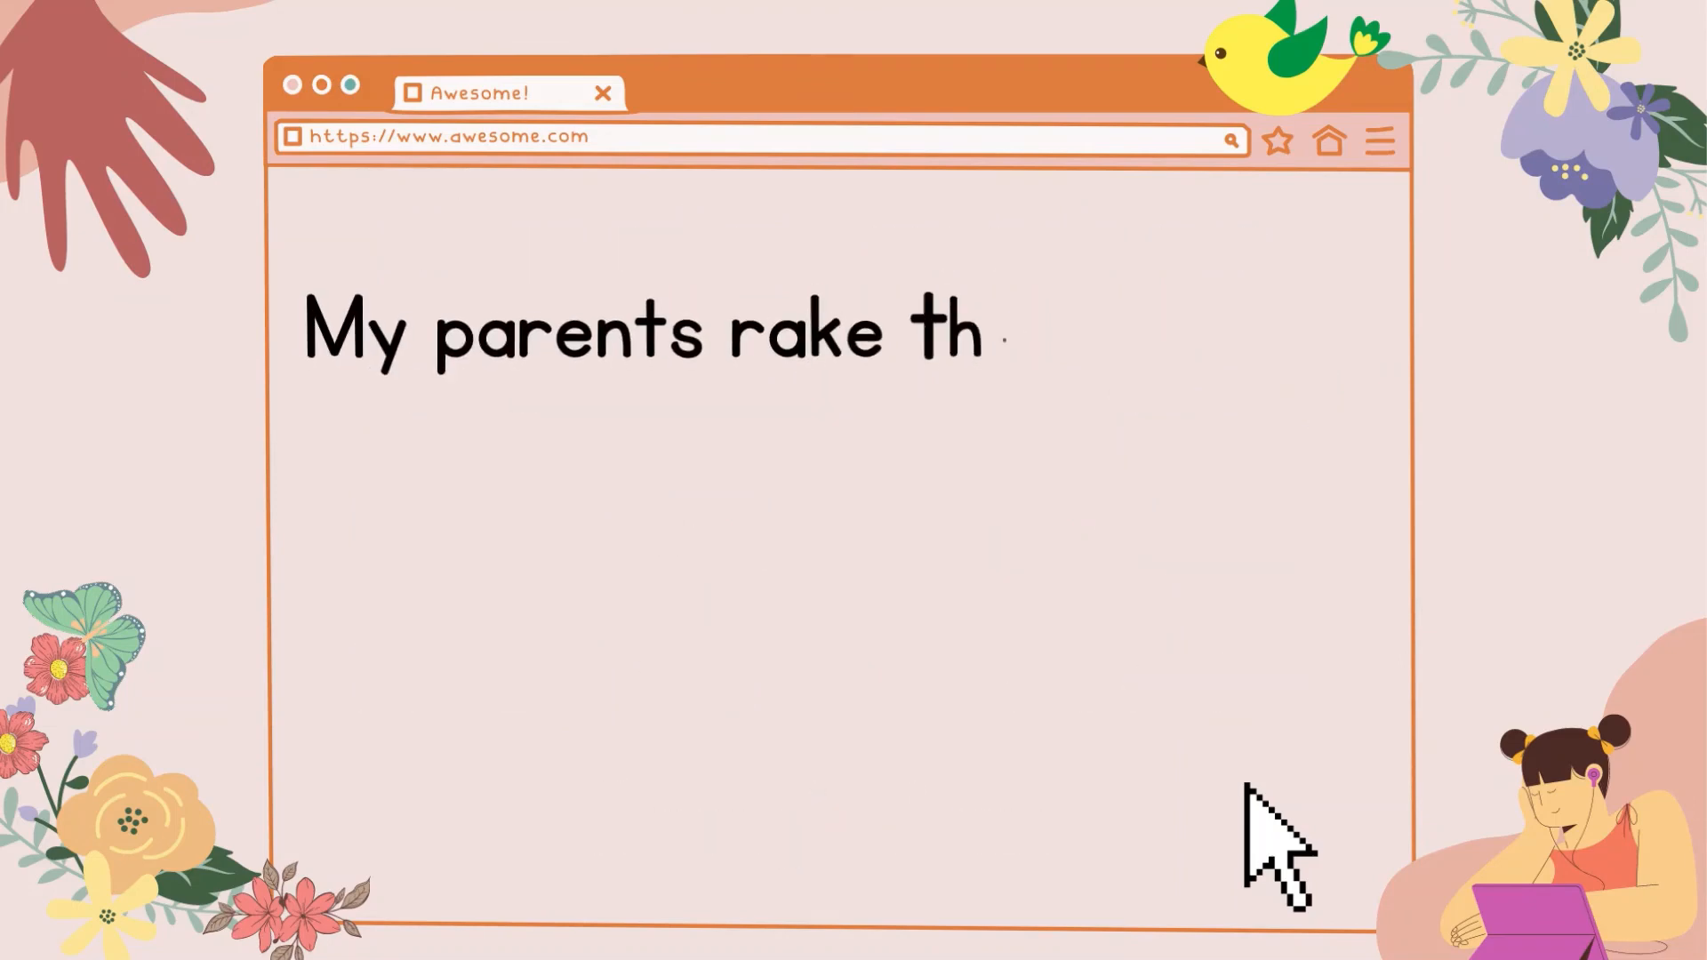
text(e leaves up and put them in a big pile.)
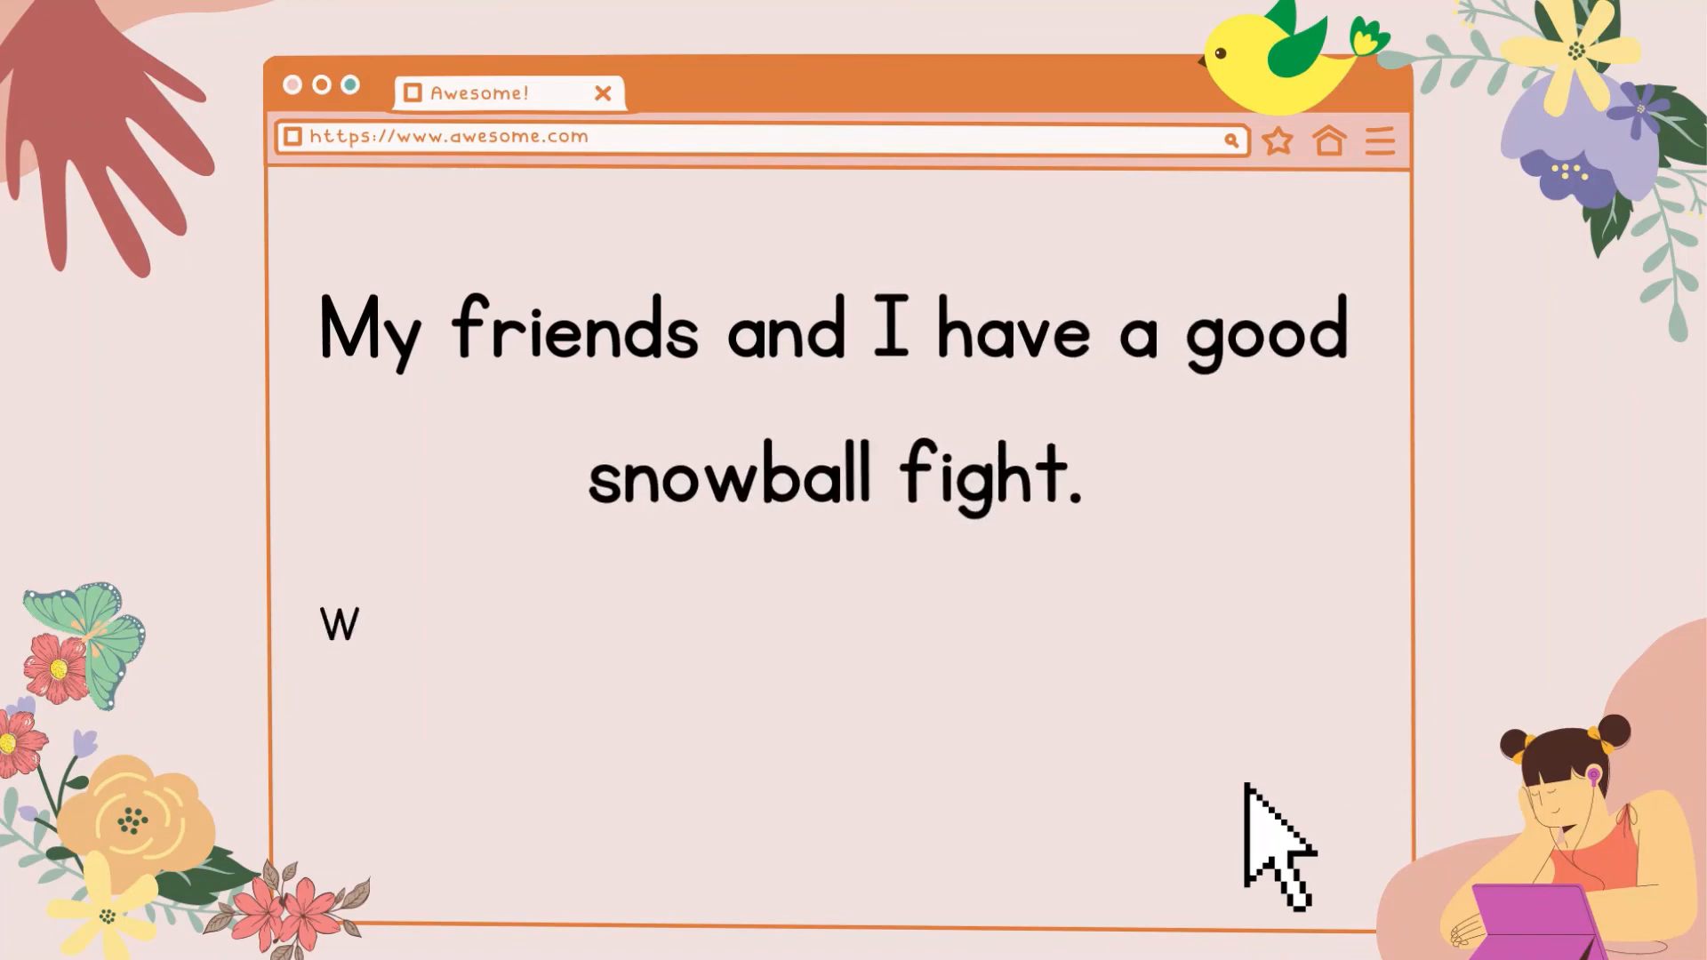
text(e laugh a lot, and our cheeks and noses g)
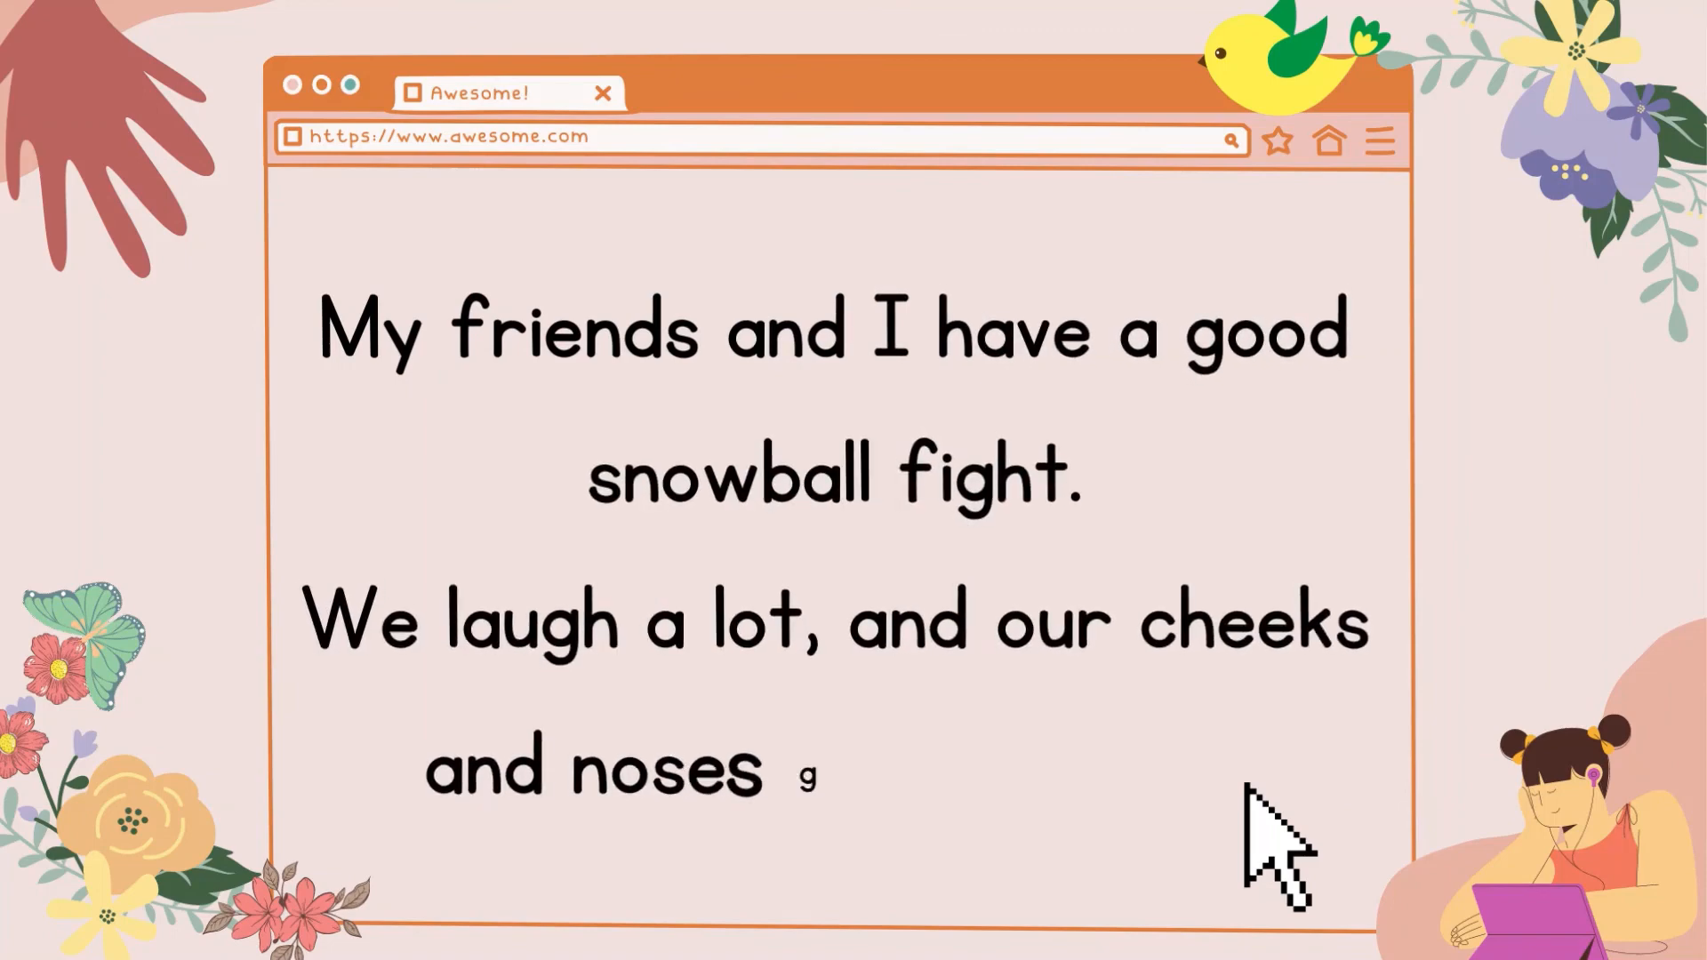
text(get very red.)
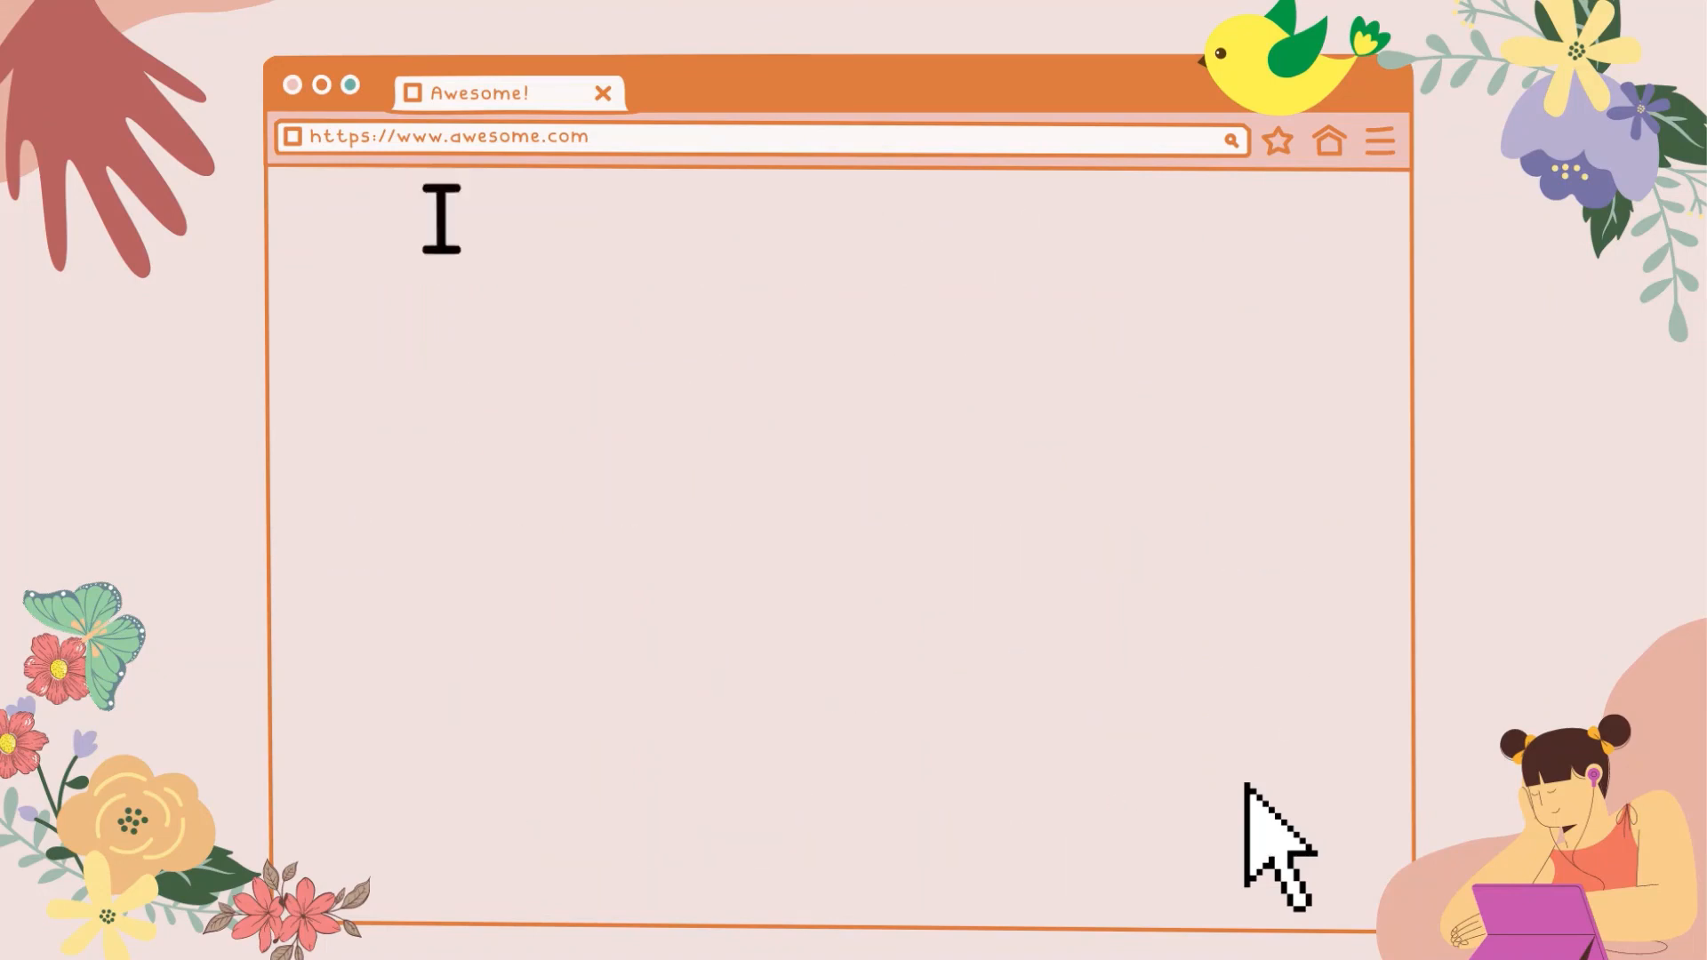
text(I am usually the goalie, and I have to ke)
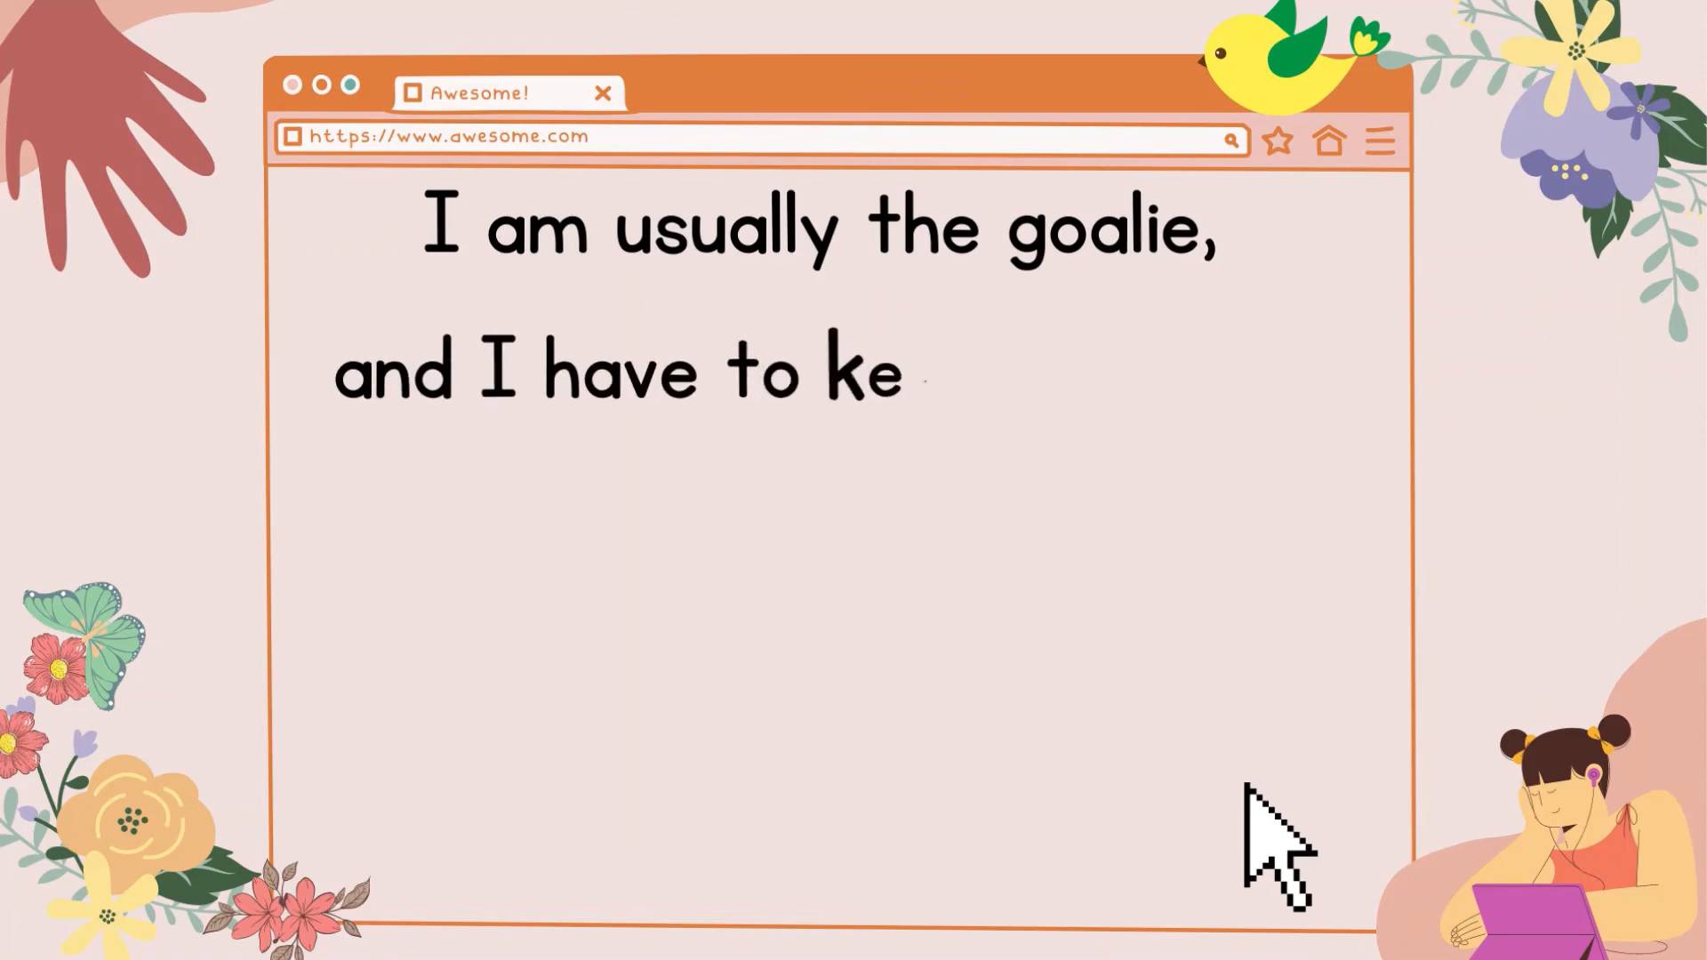